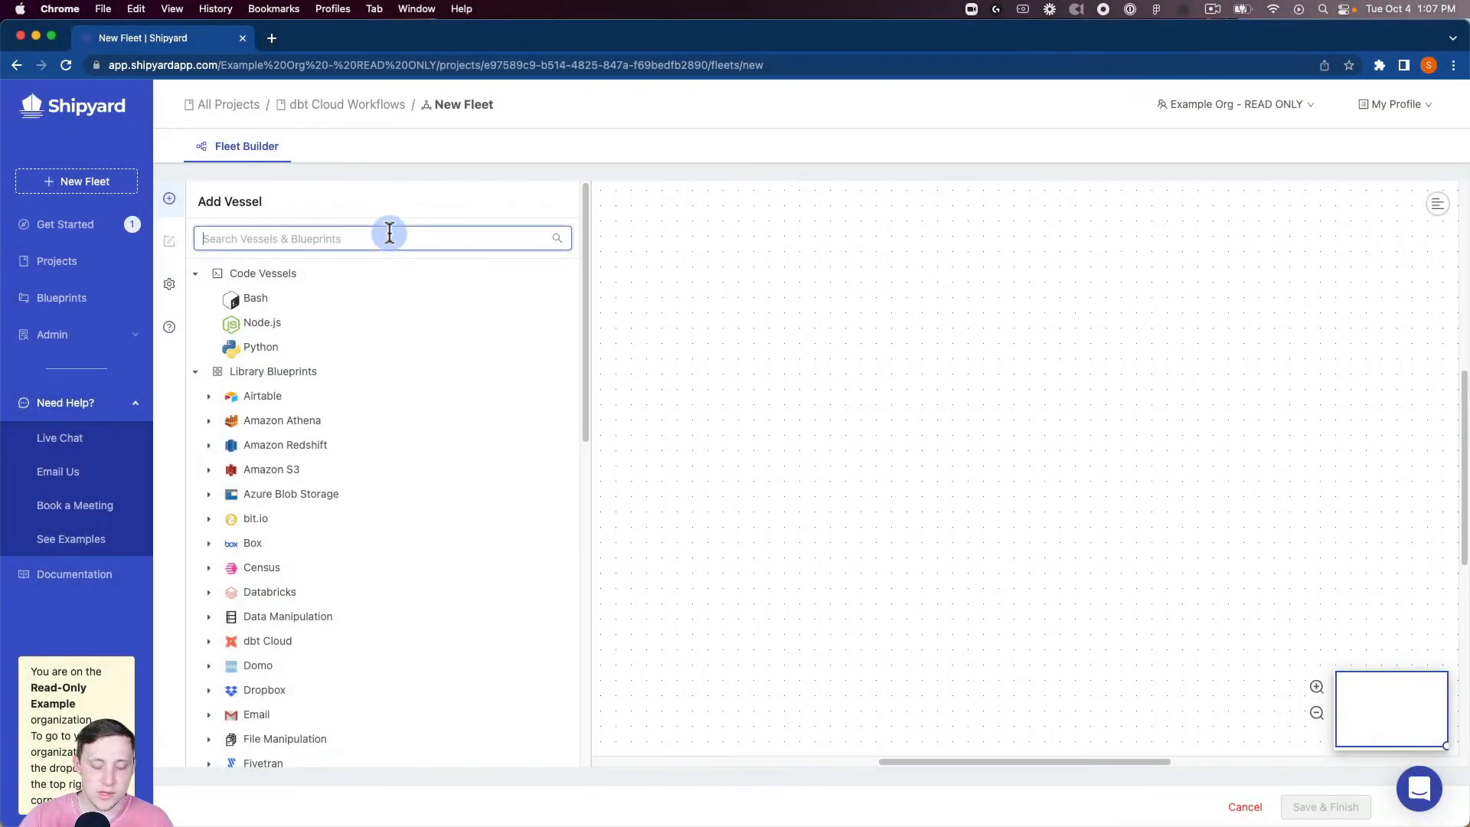
Add the dbt Cloud Execute Job vessel and name it 'Execute dbt Cloud Job'
text(dbt cloud)
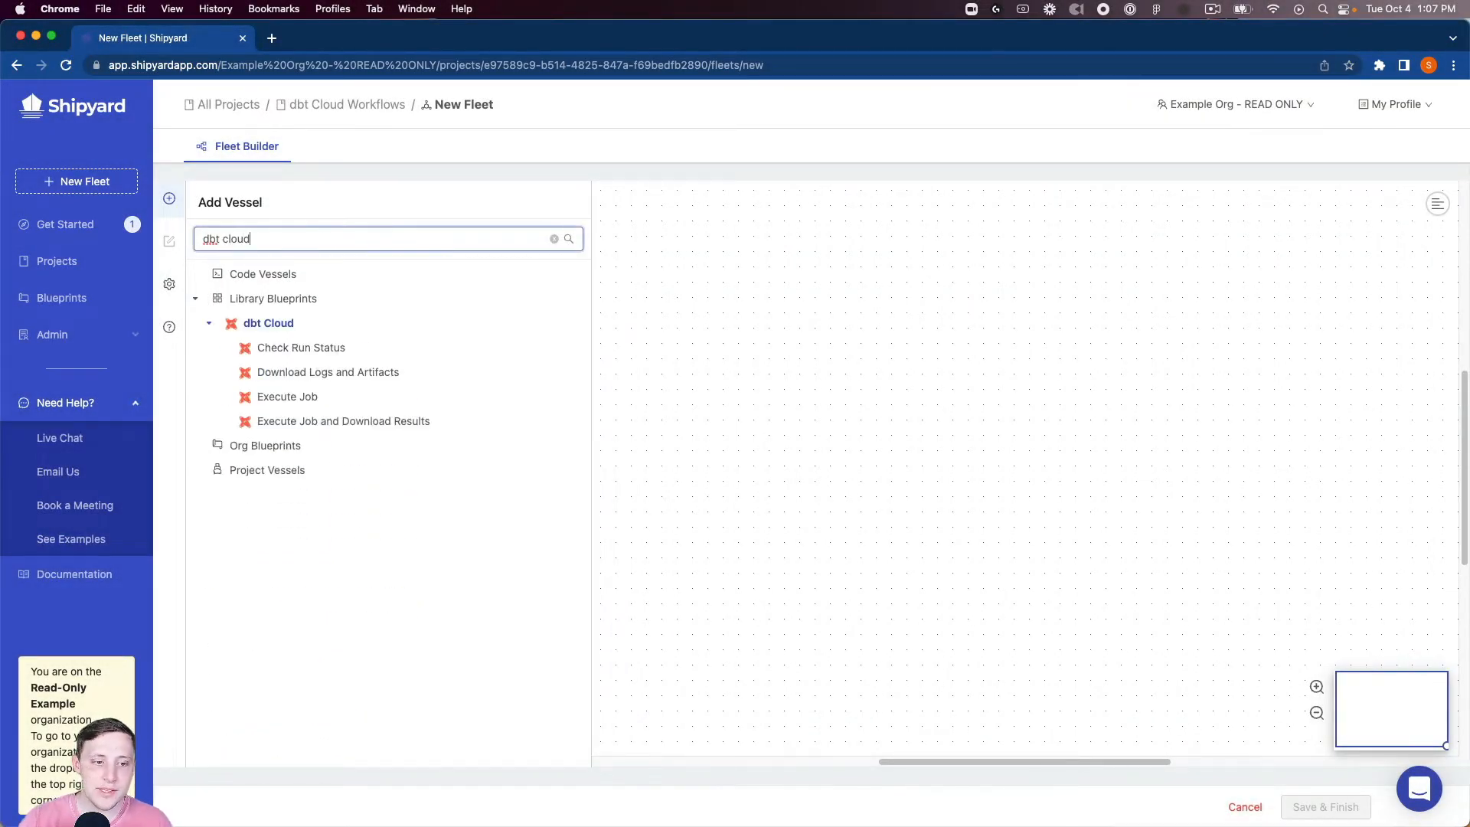
mouse_move(287, 396)
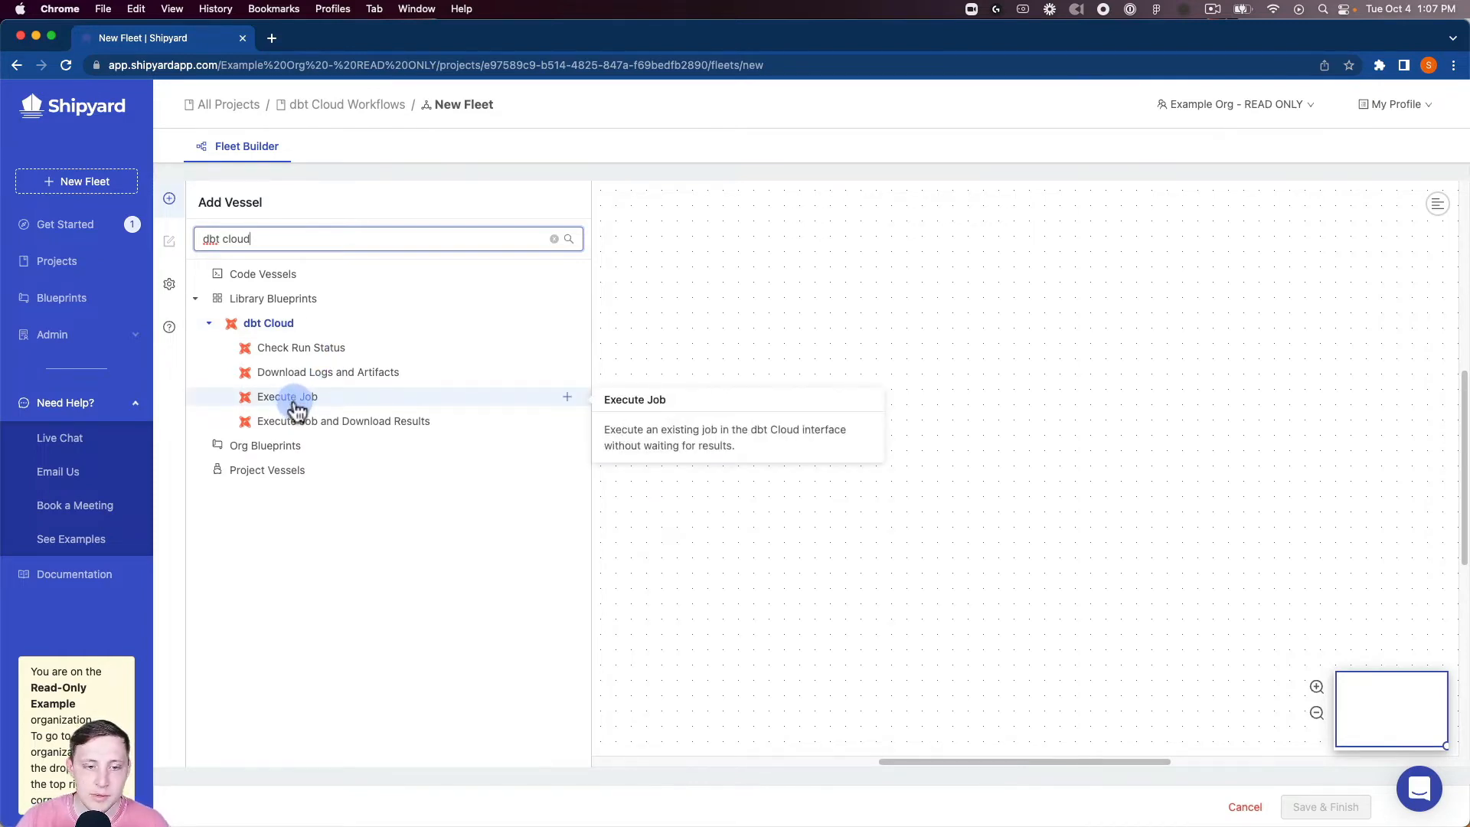
click(288, 396)
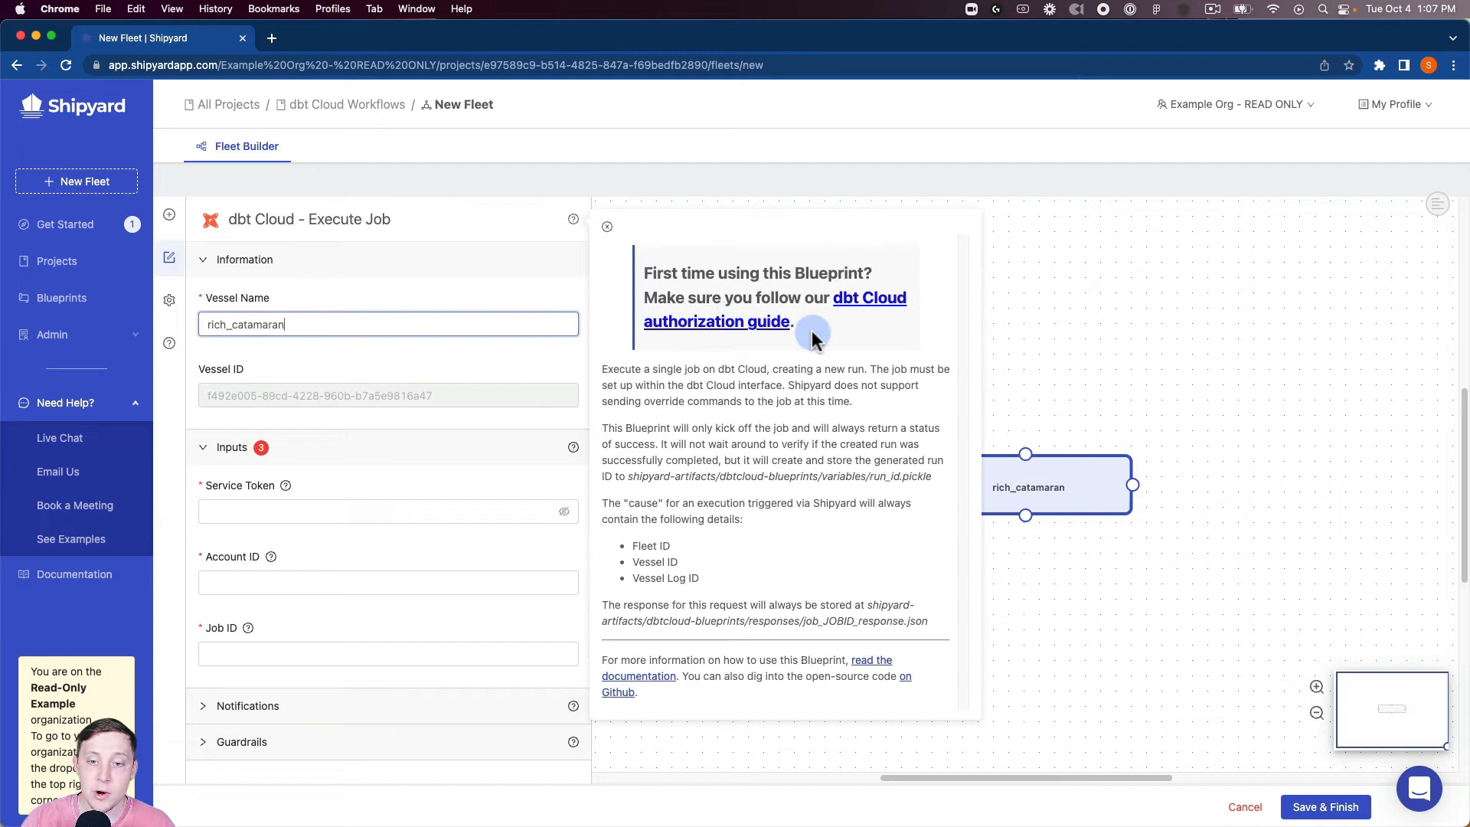
mouse_move(801, 336)
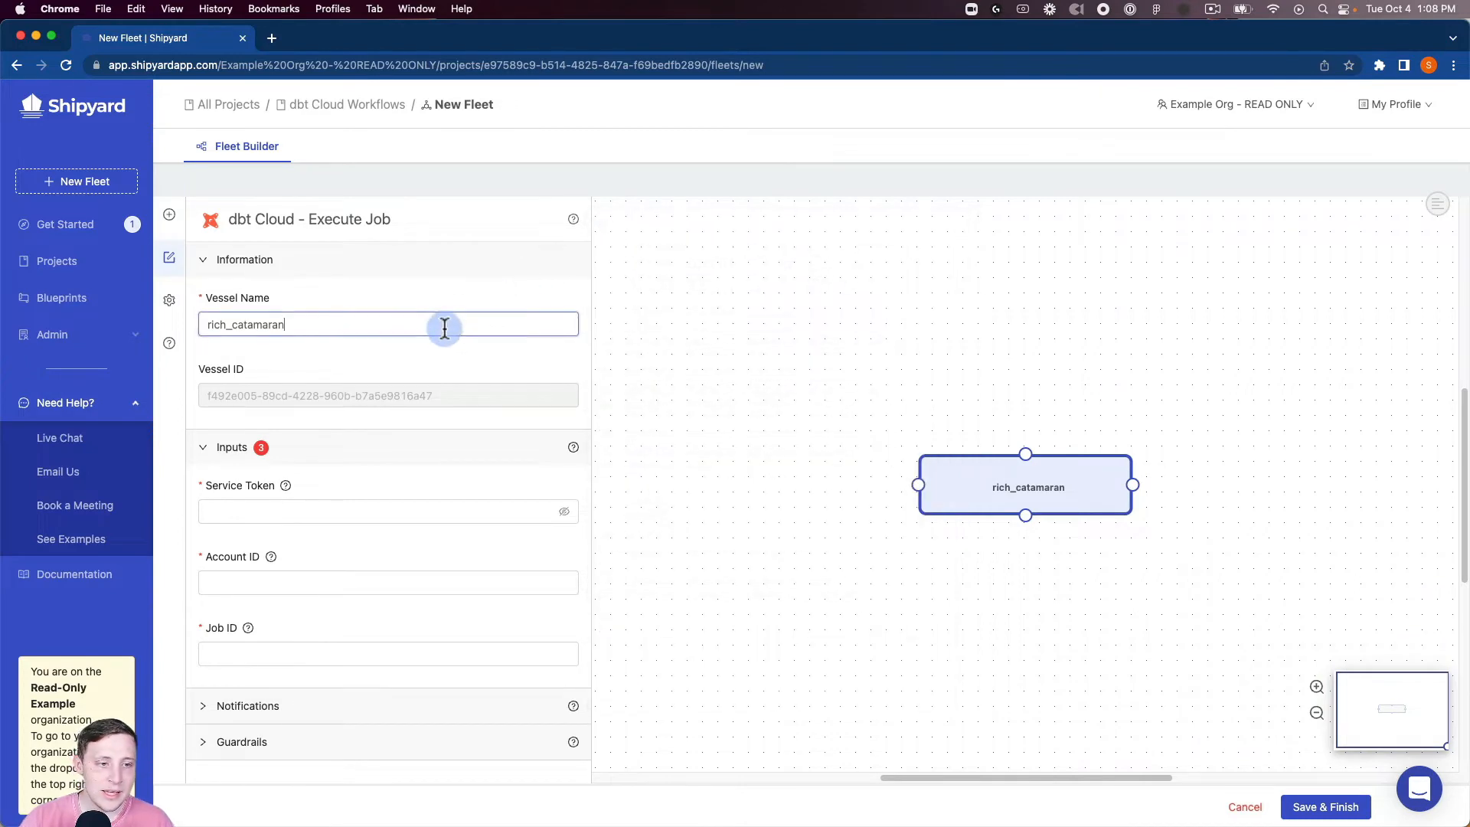
text(Execute)
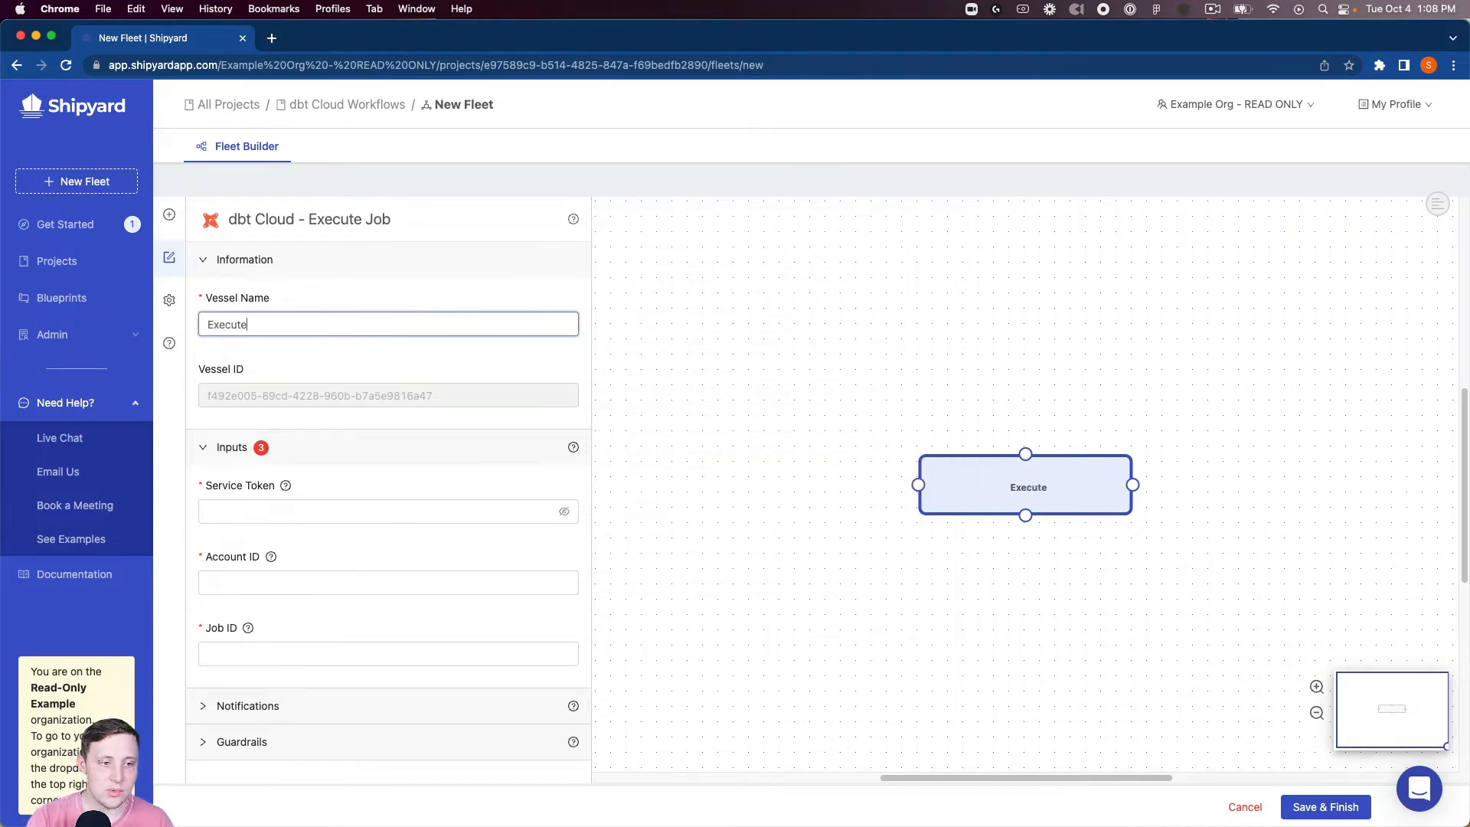
text(dbt Cloud Job)
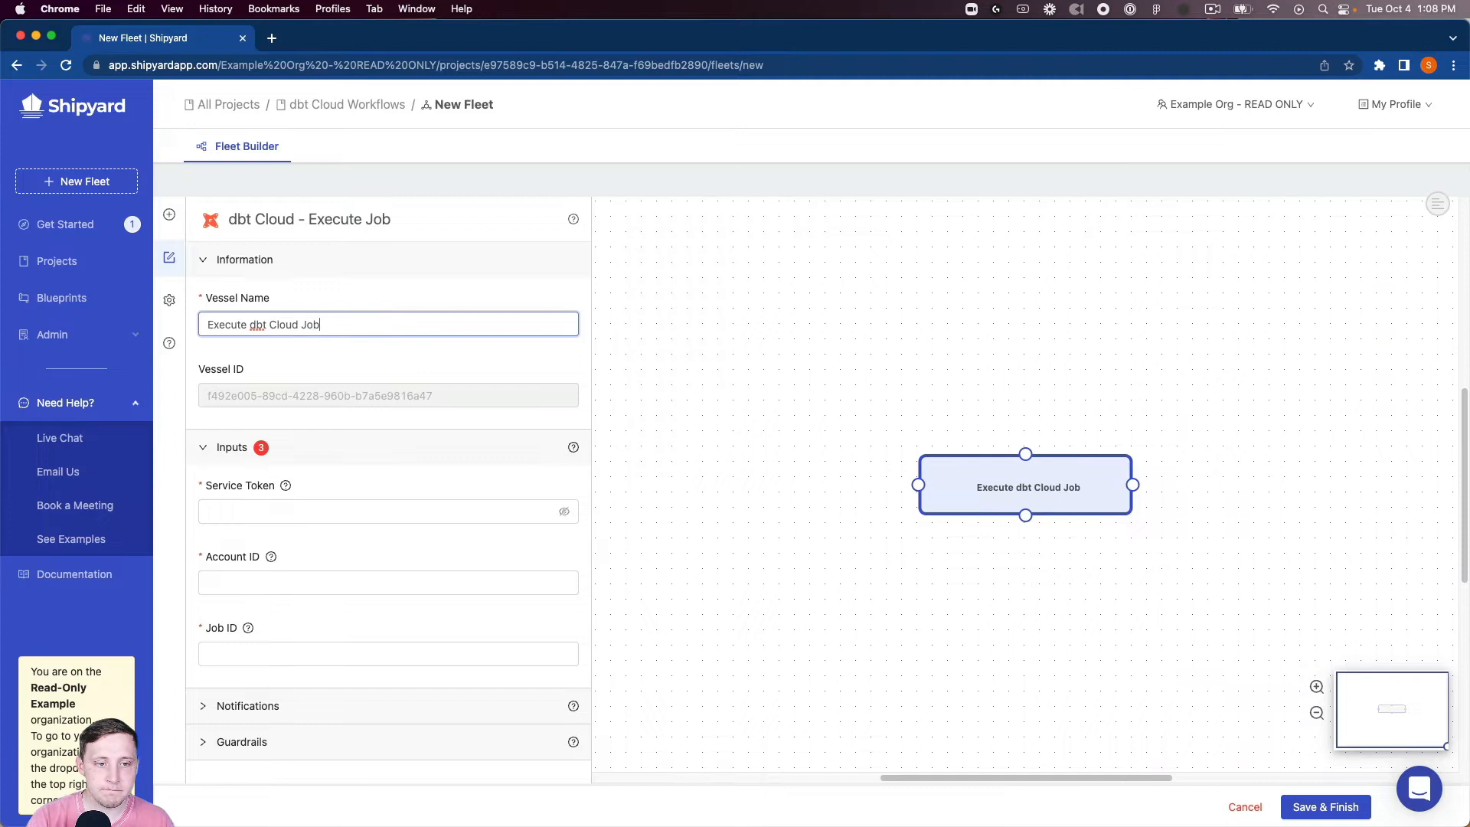
Enter the dbt Cloud service token and account ID 19812 for the job
click(384, 512)
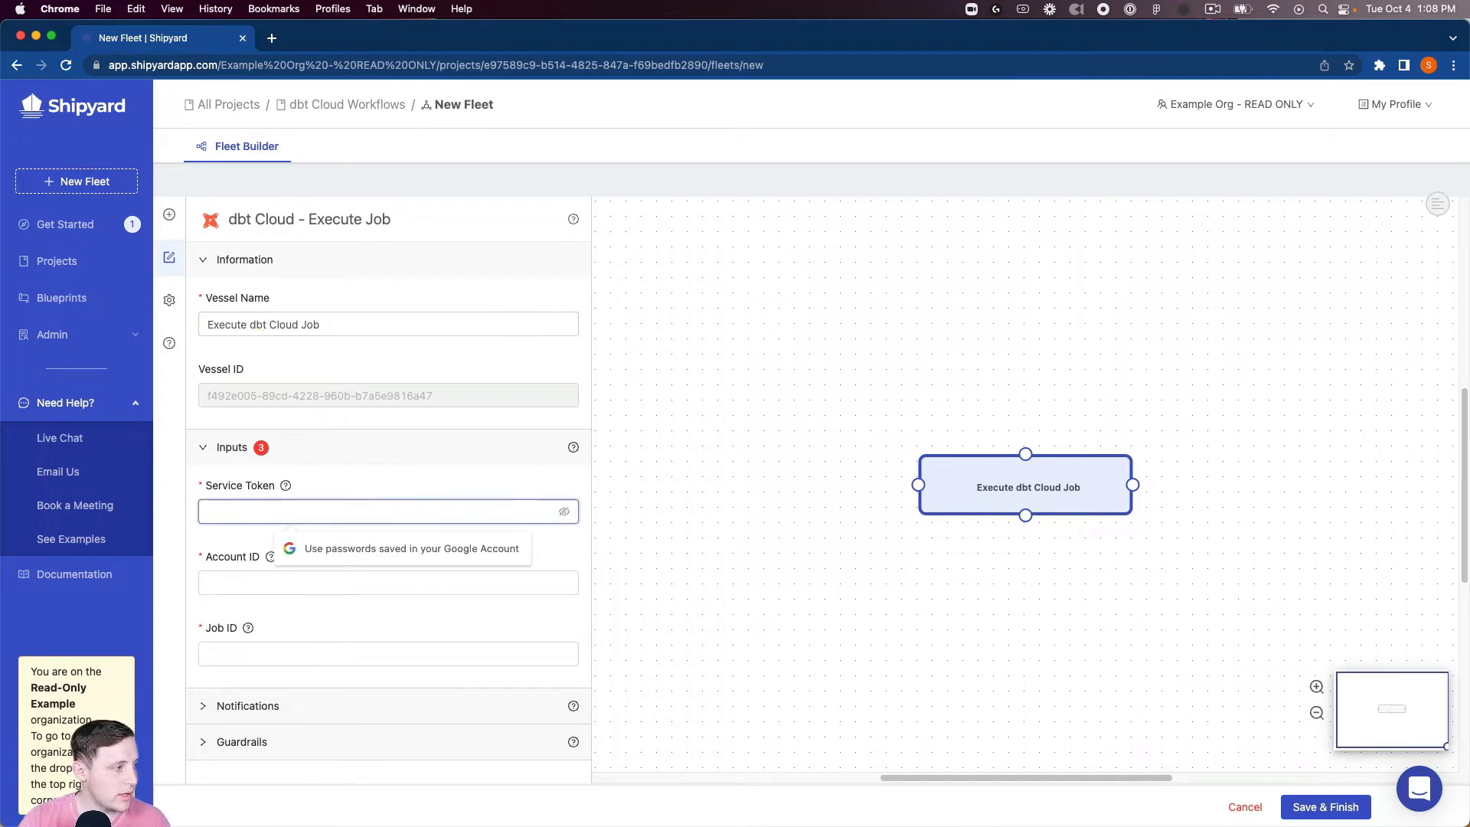
mouse_move(18, 394)
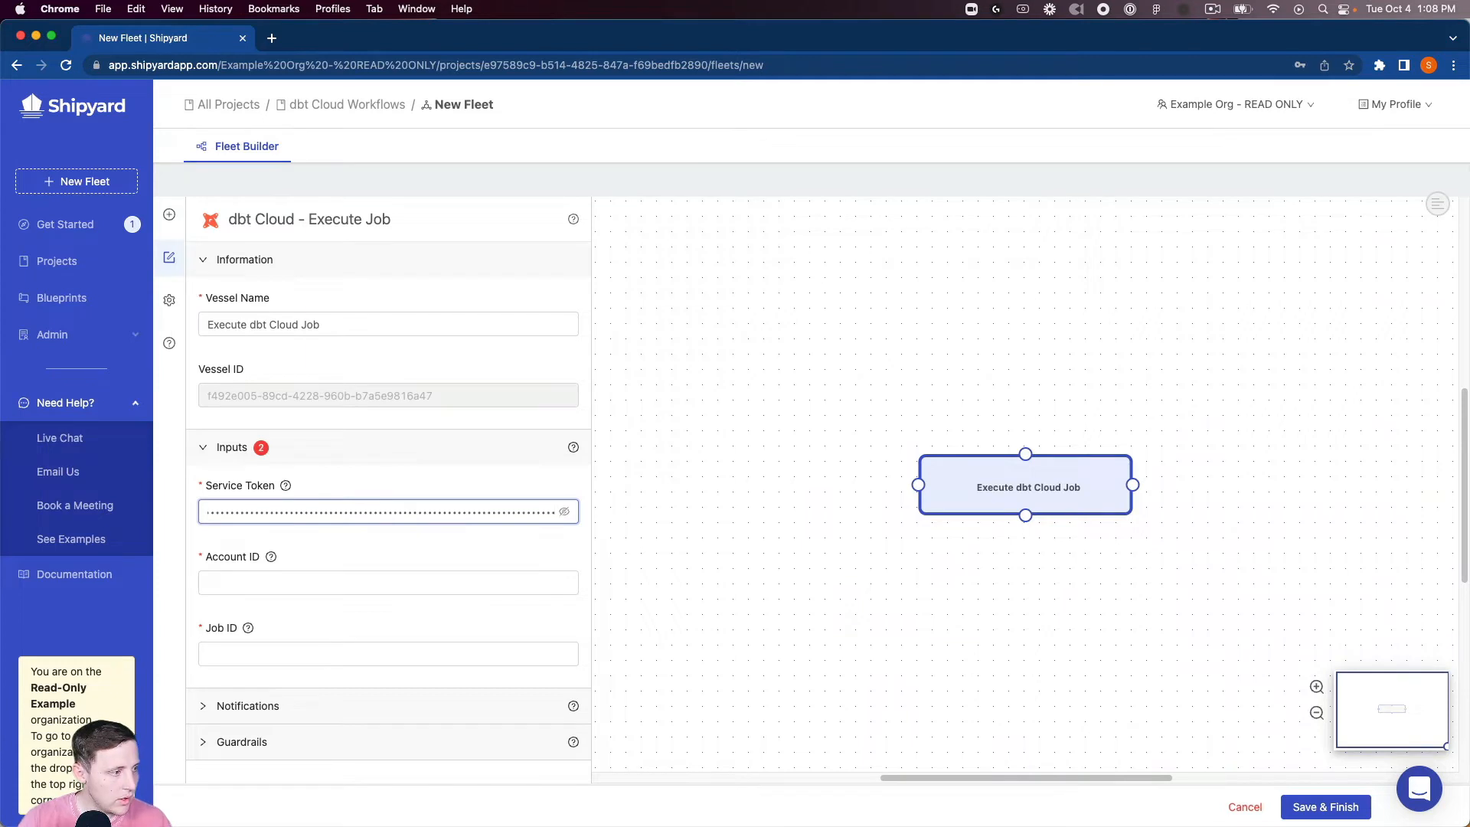
click(388, 581)
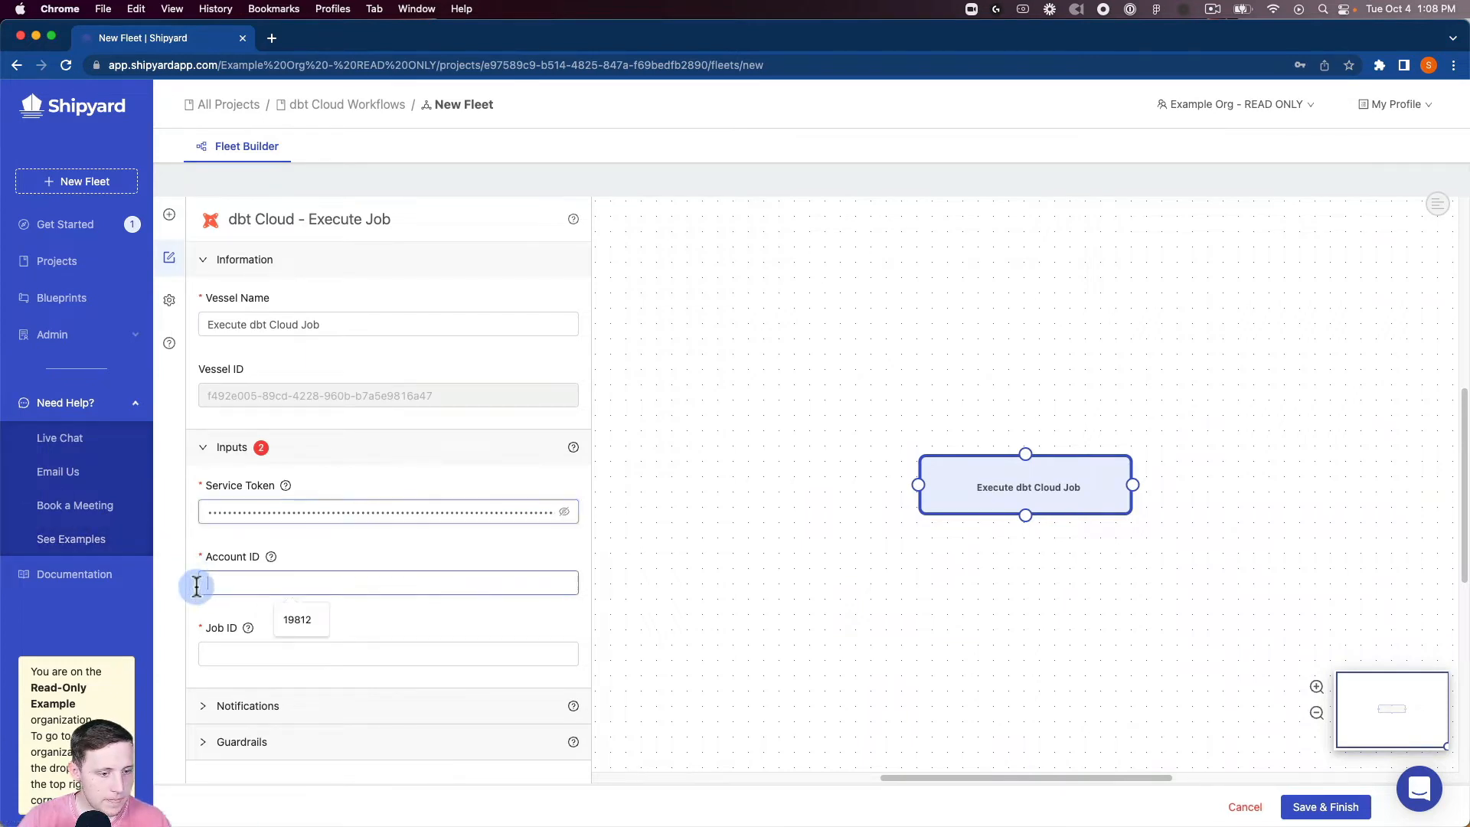
text(19812)
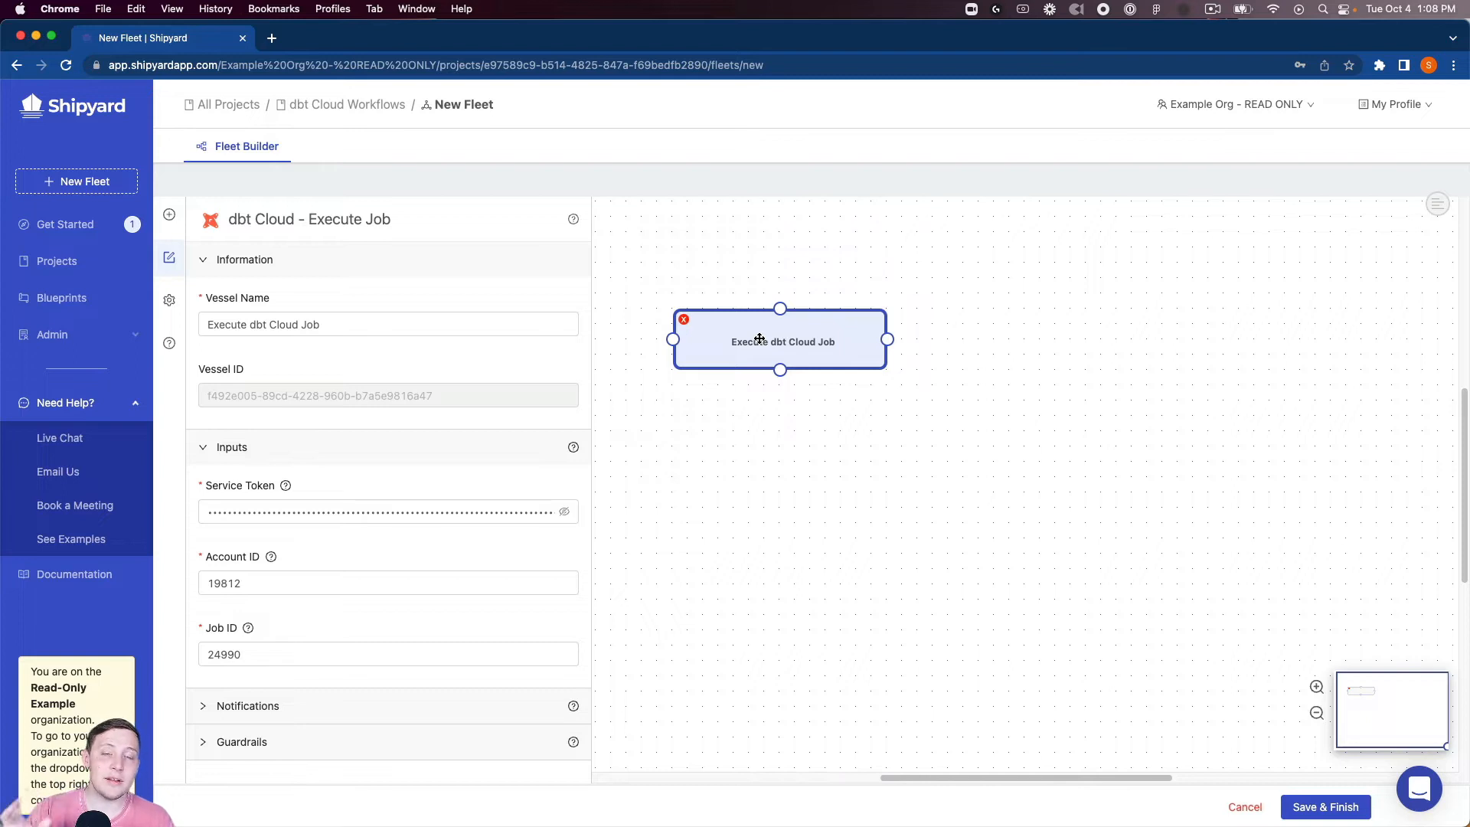
mouse_move(221, 208)
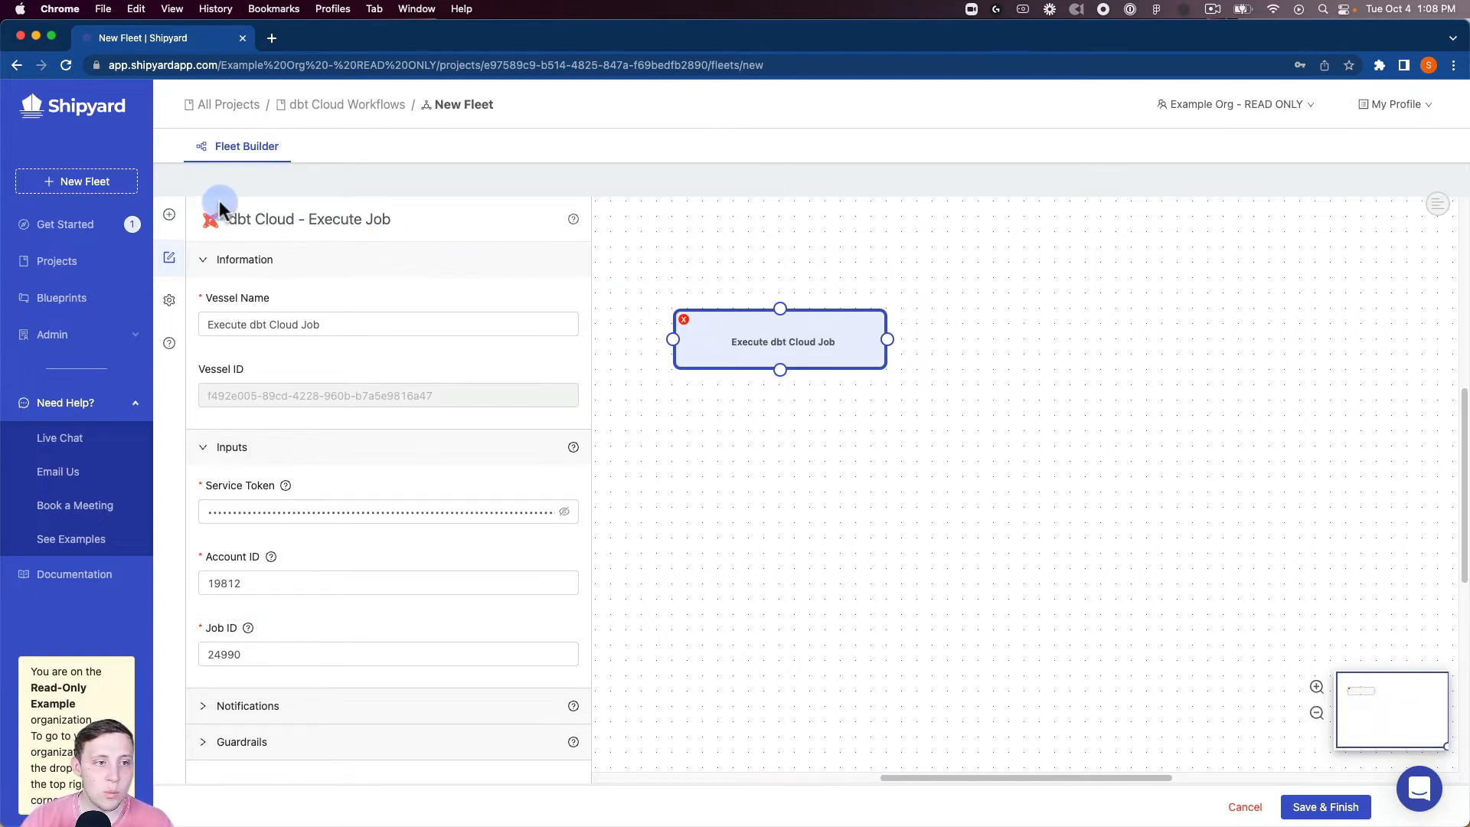
Add the dbt Cloud Check Run Status vessel and name it 'Check Run Status'
click(168, 214)
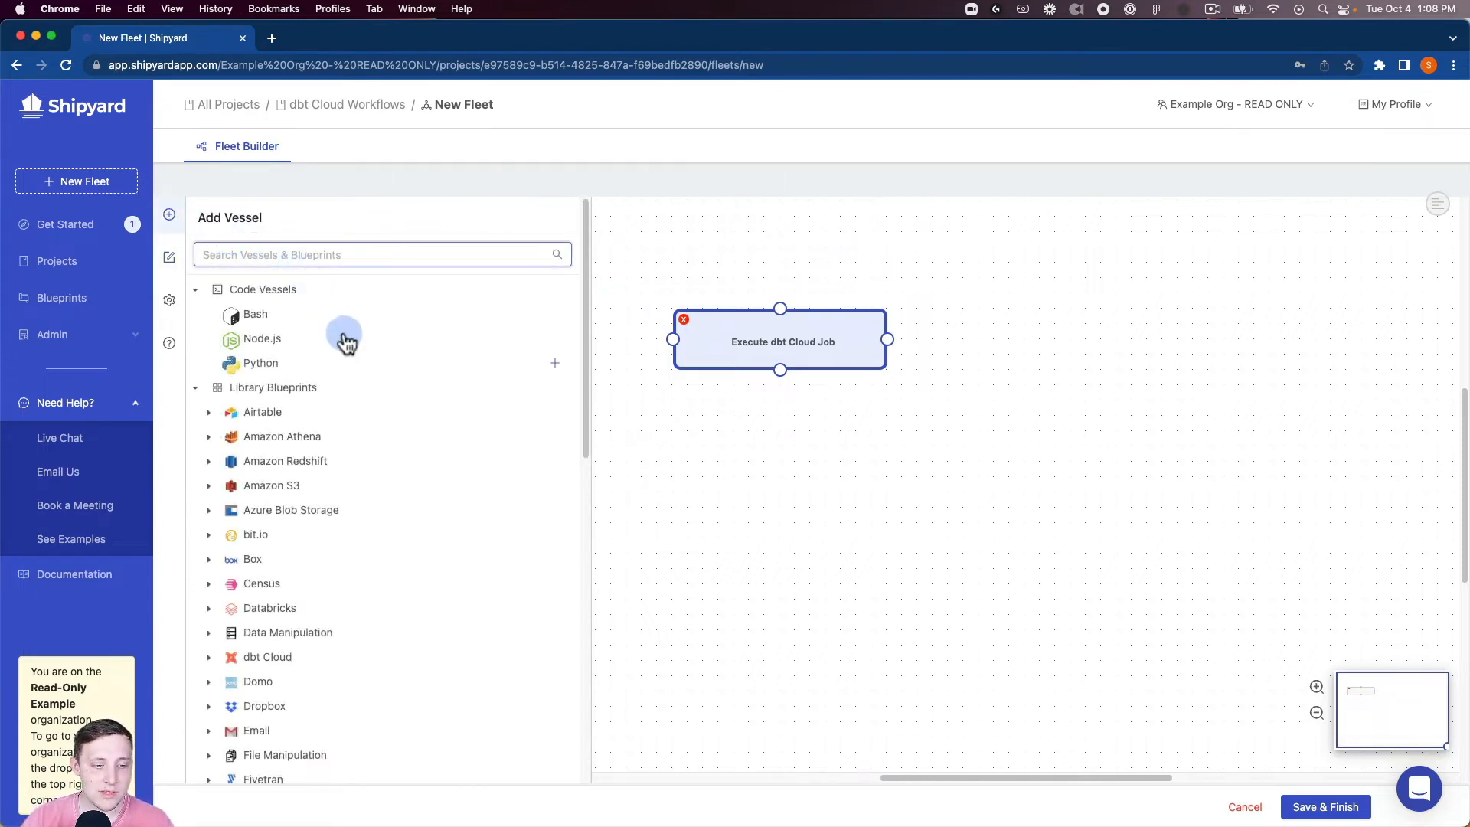
text(dbt clou)
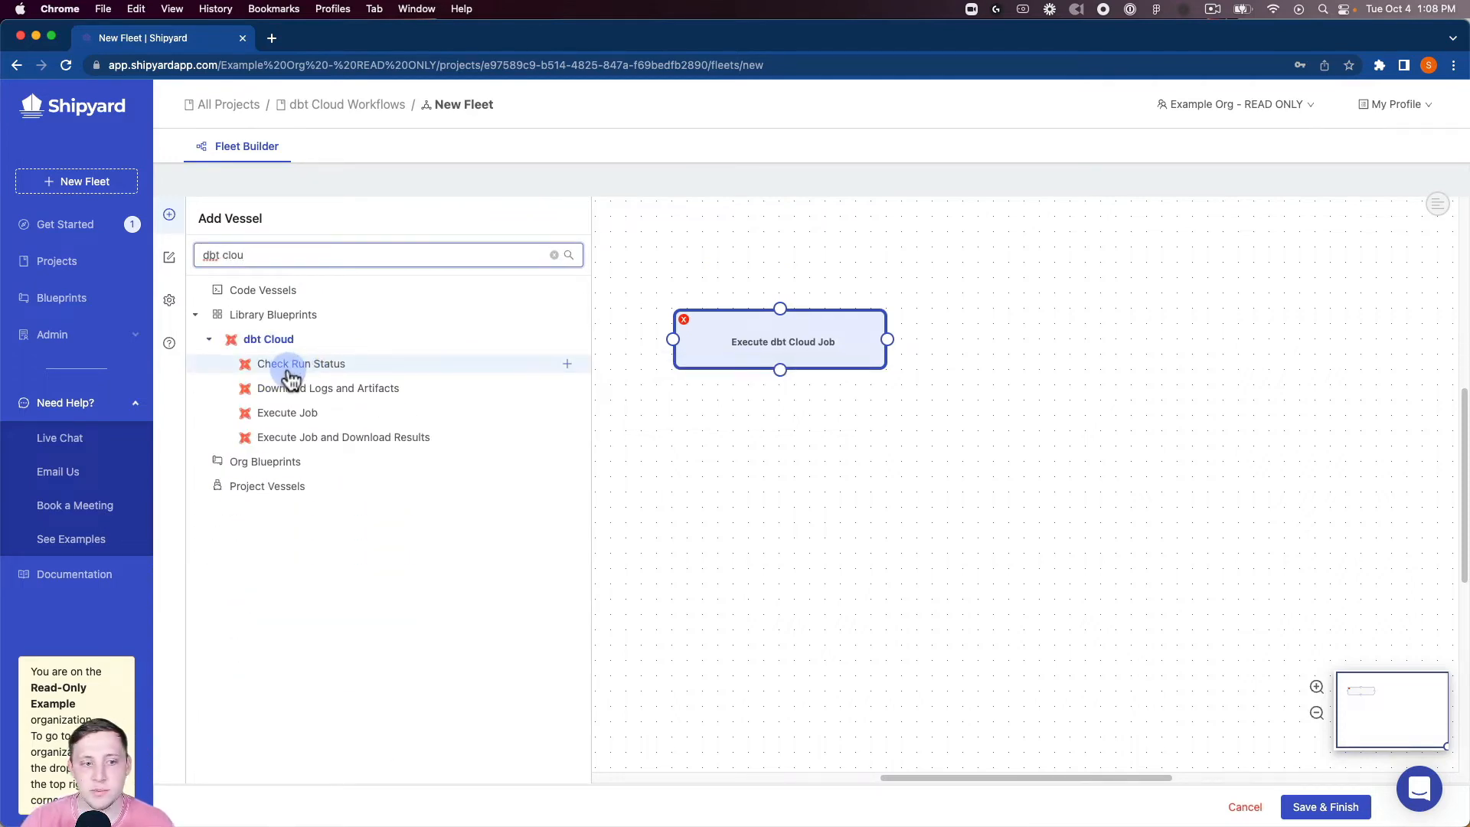
click(301, 364)
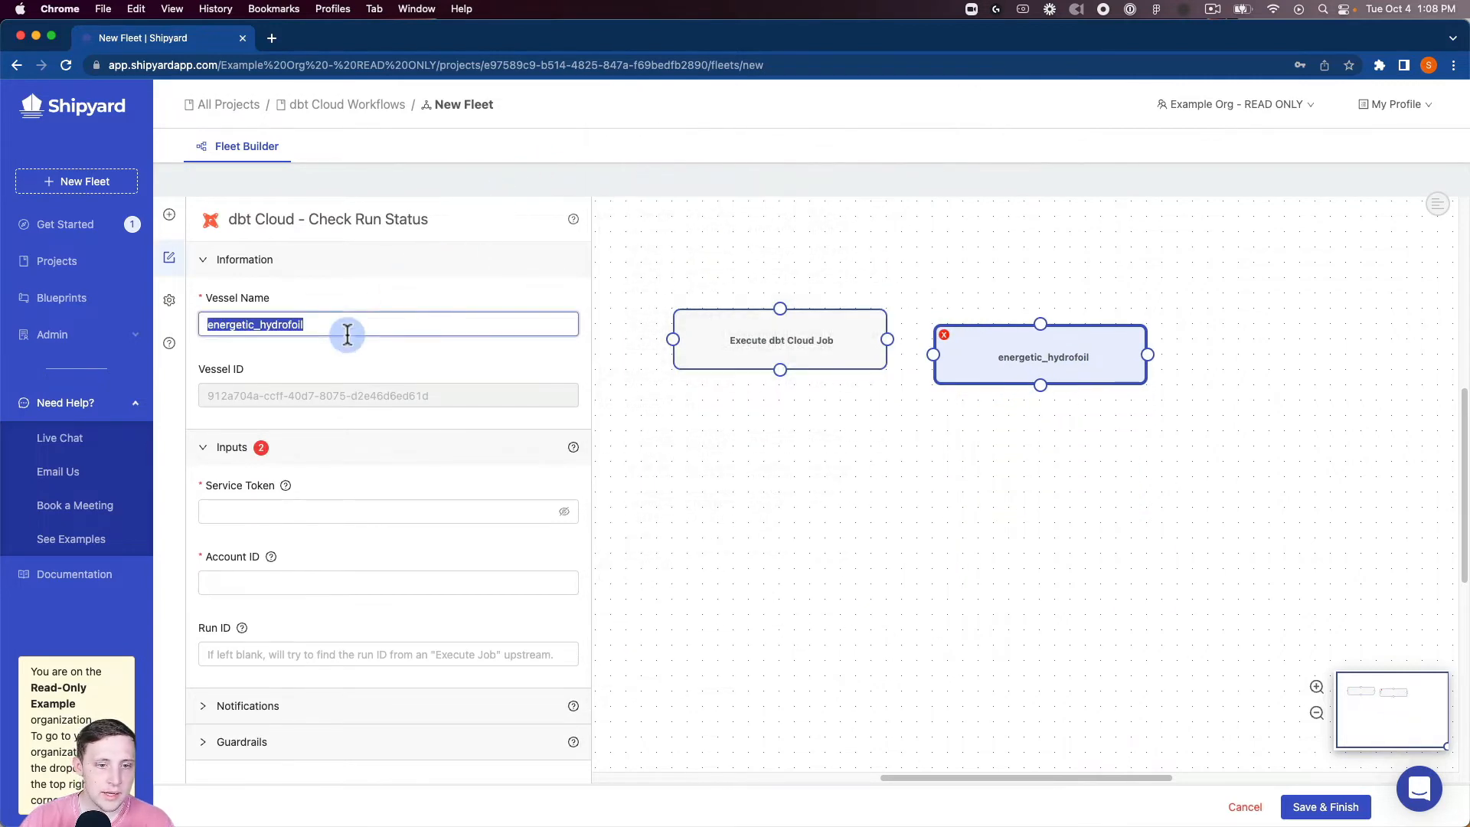
text(Check Run Sta)
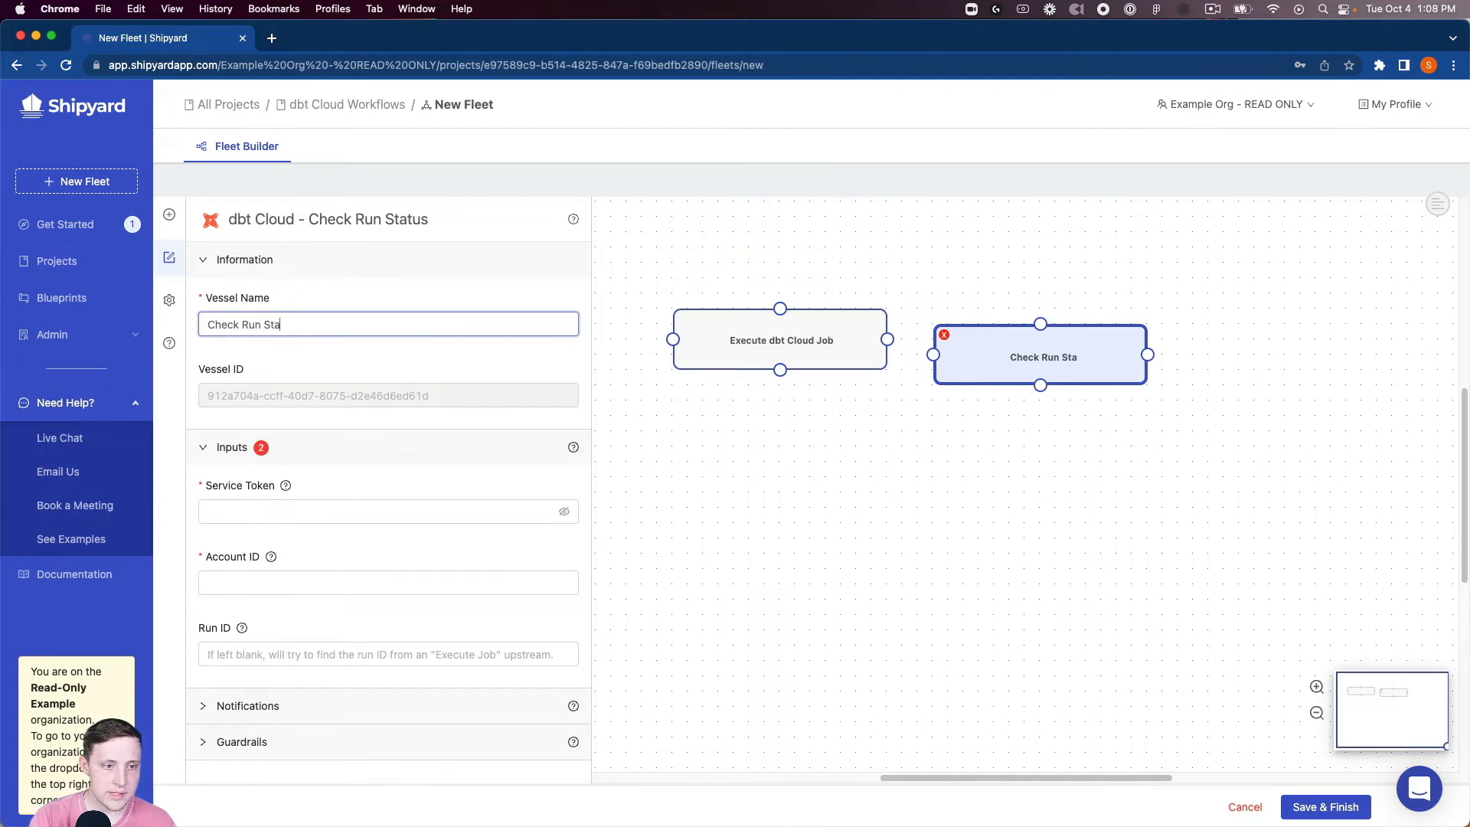
Enter the service token and account ID 19812, connecting it after Execute dbt Cloud Job
click(387, 511)
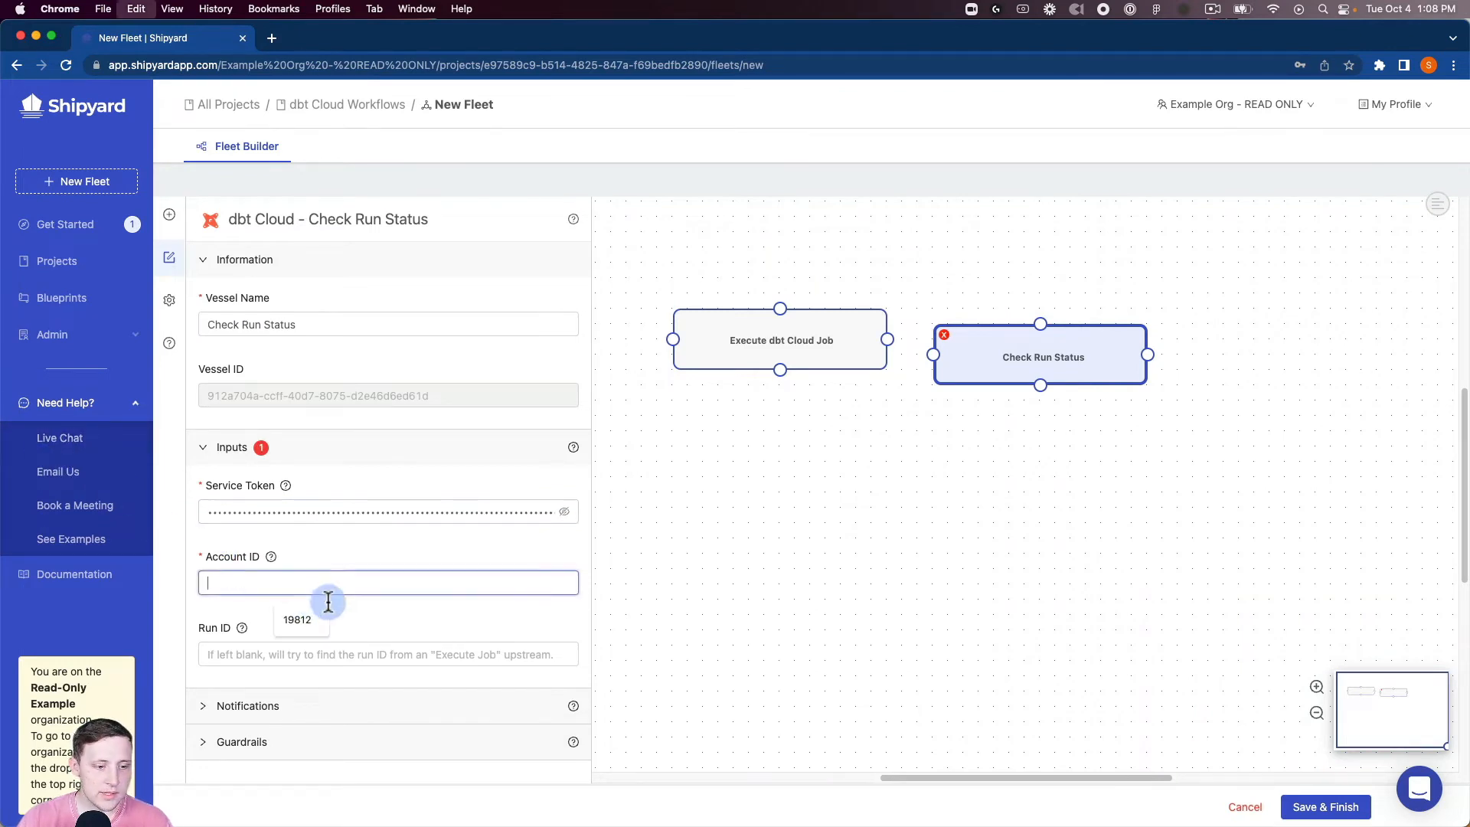
text(19812)
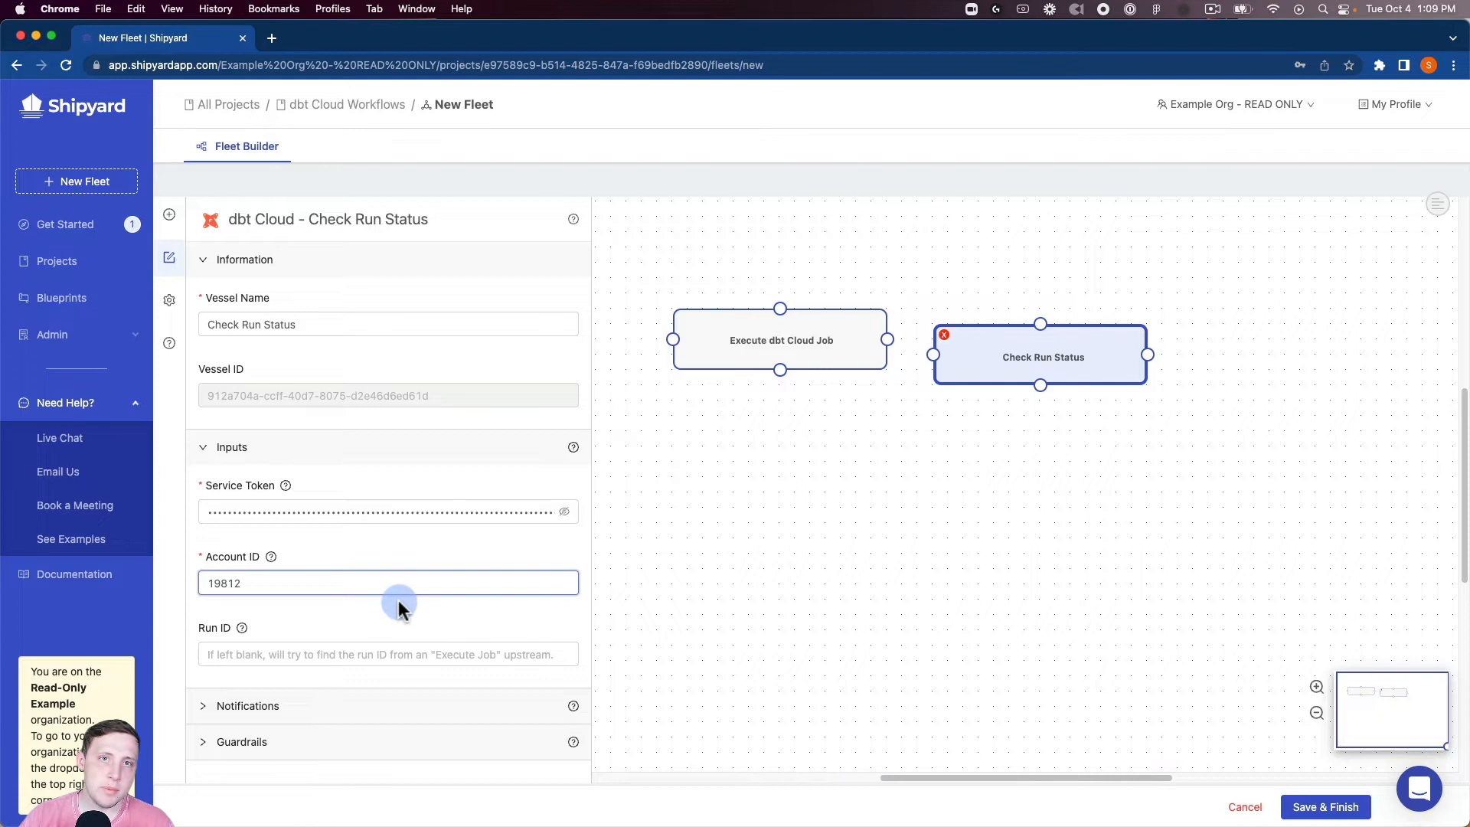
mouse_move(717, 485)
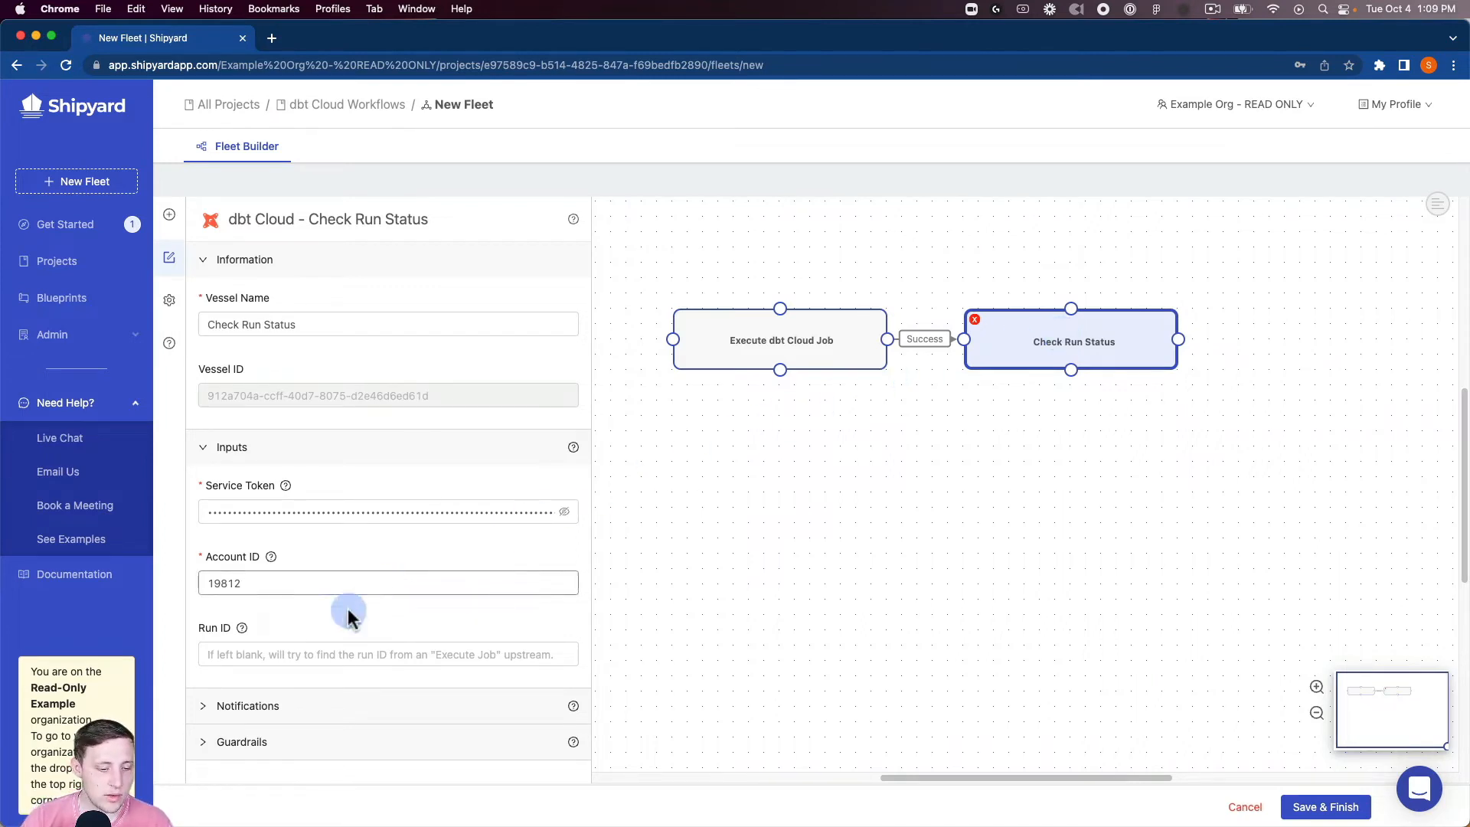
scroll(down, 3)
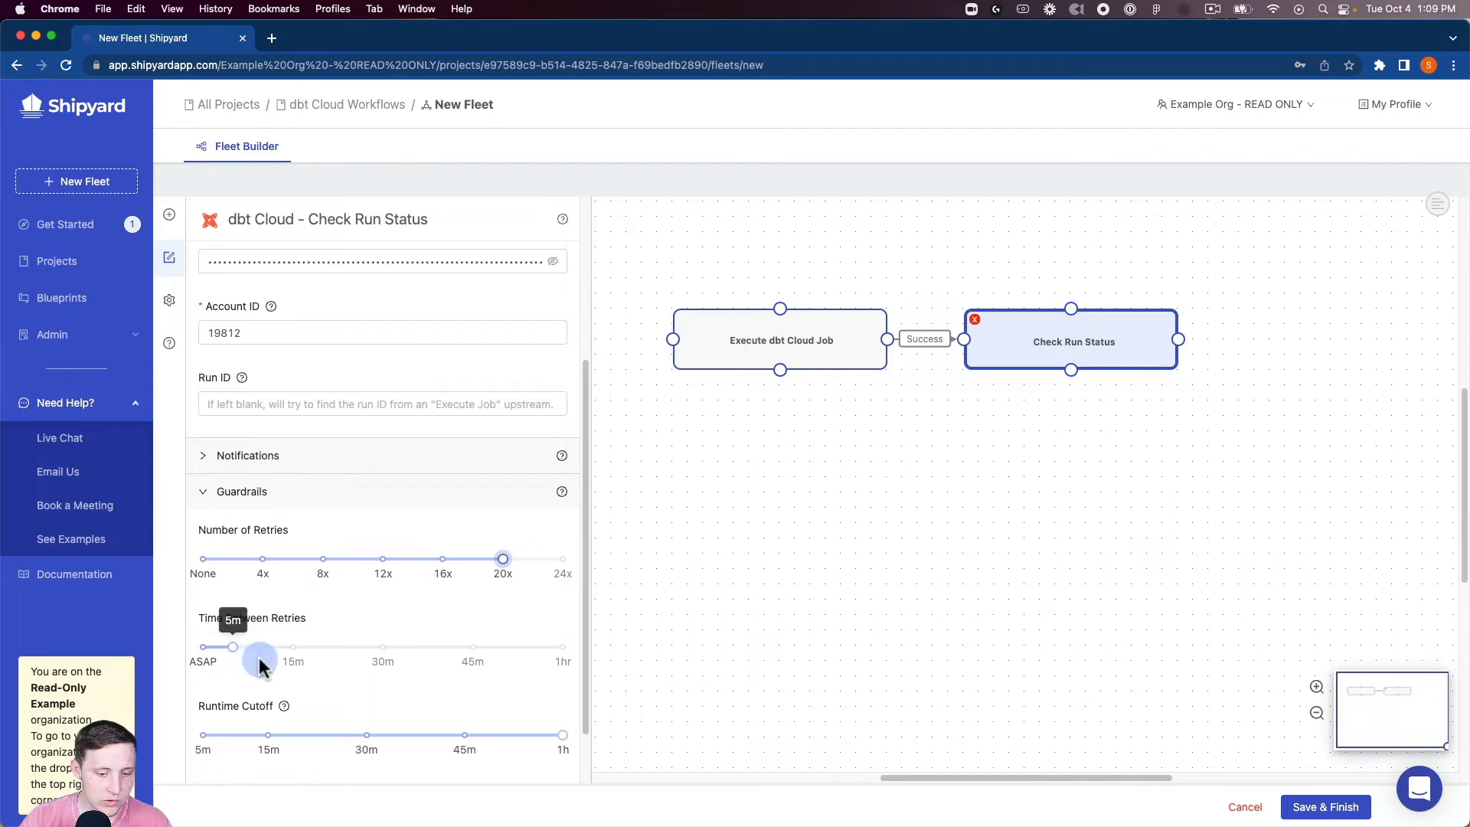
scroll(down, 3)
text(Tr)
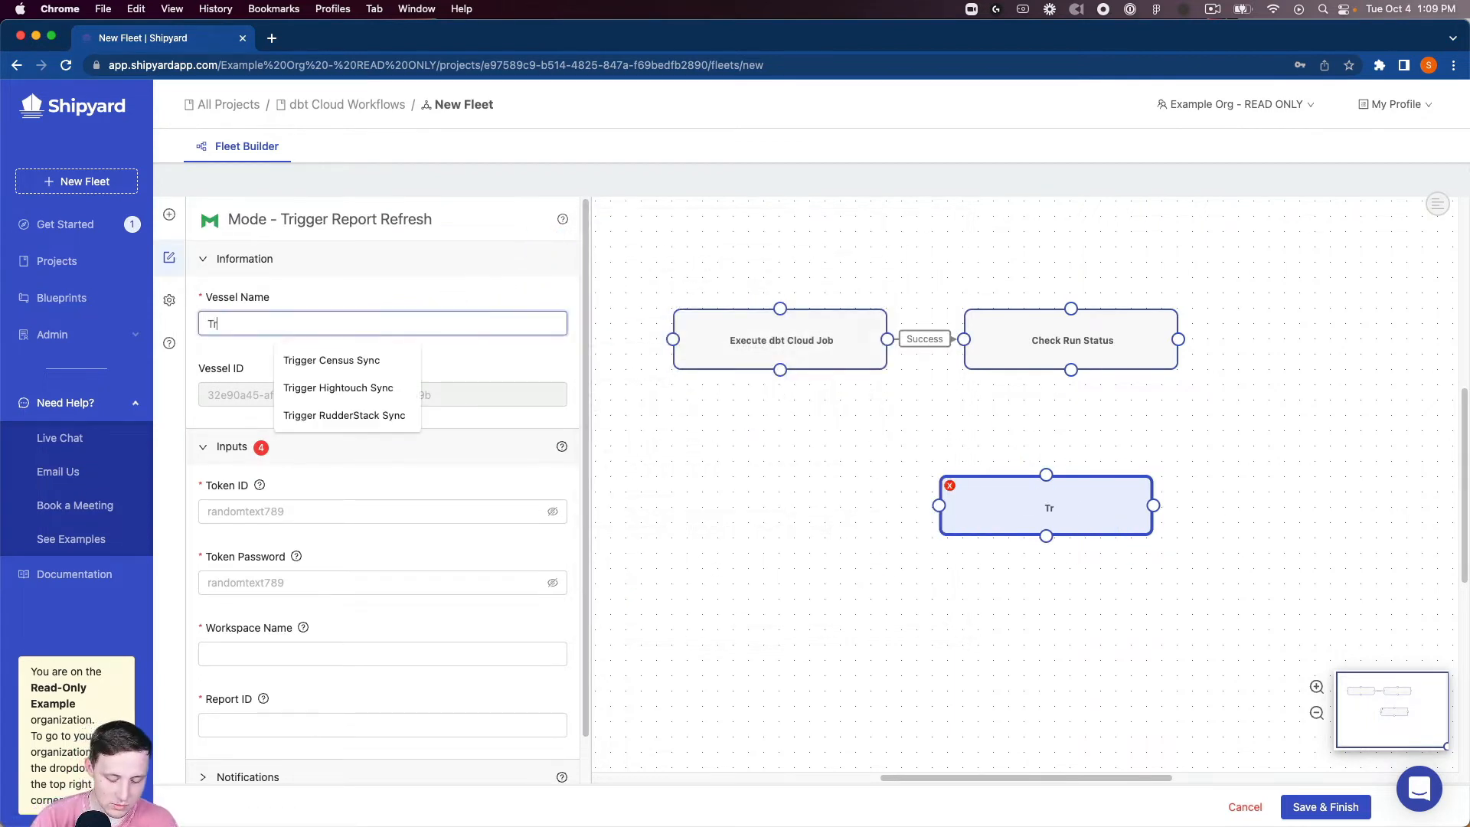
Name the Mode vessel 'Trigger Report Refresh', enter its token and choose workspace shipyard
text(igger)
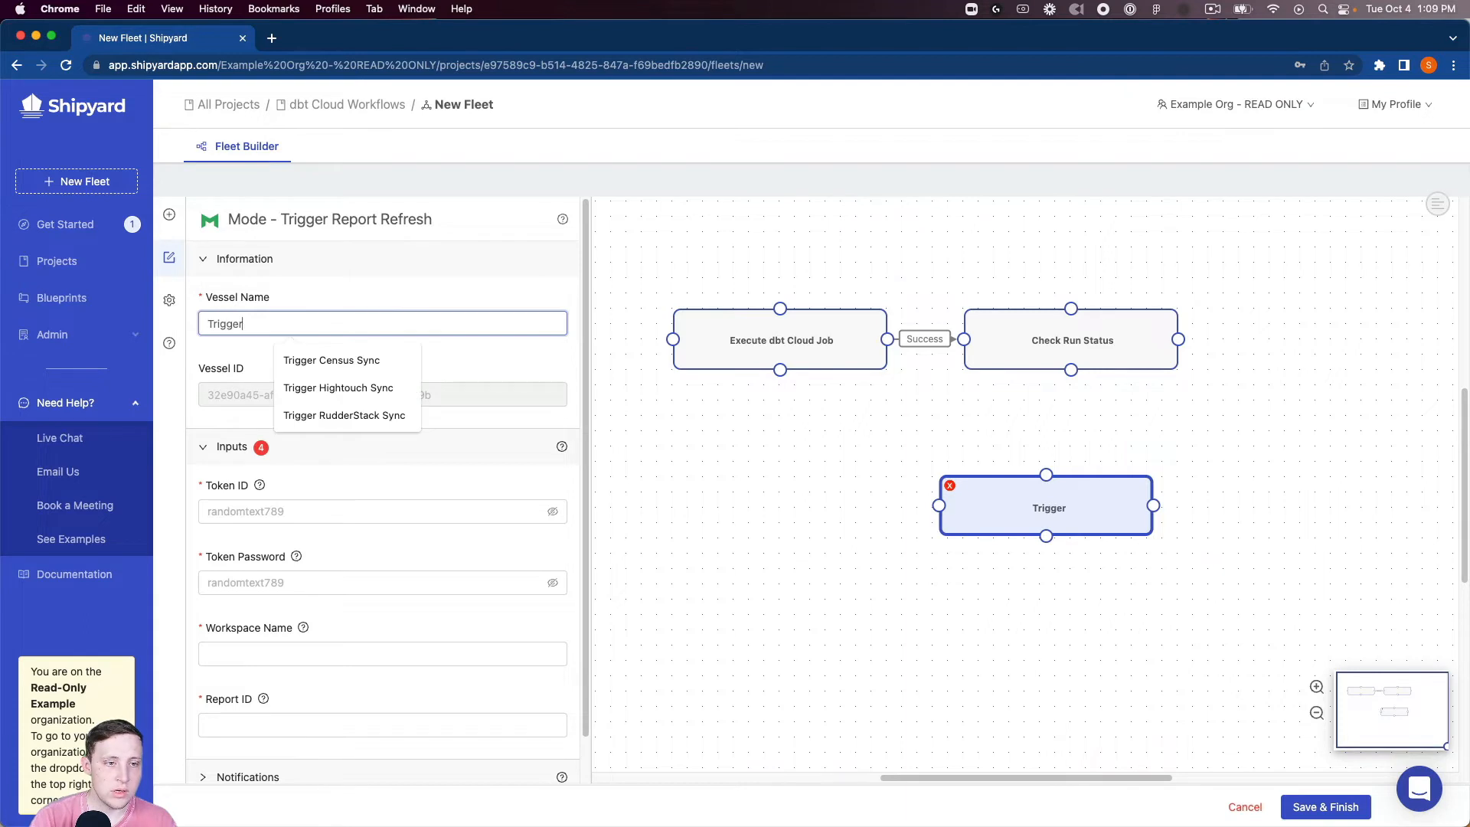
text(Report Refresh)
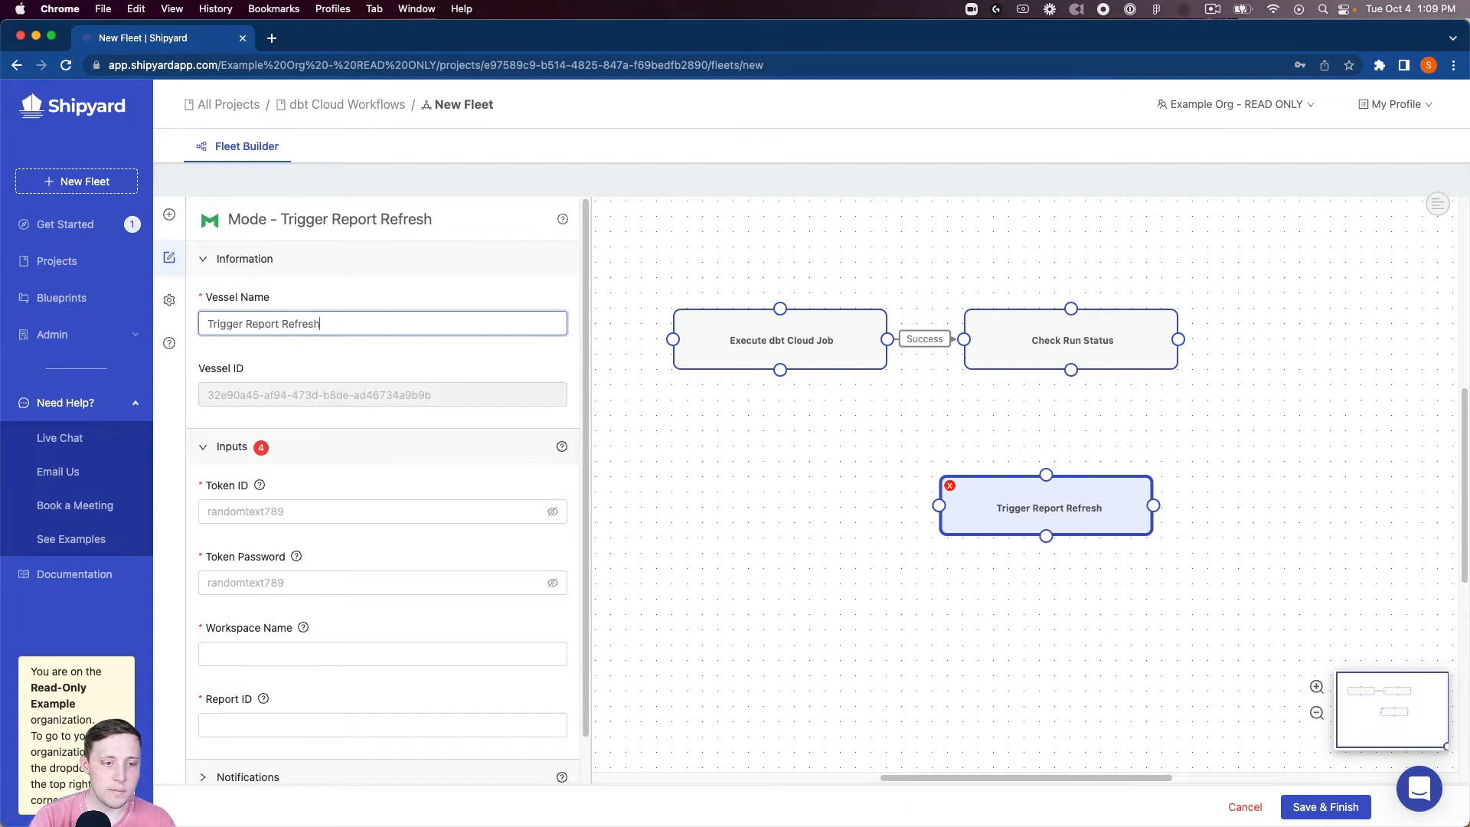
click(382, 511)
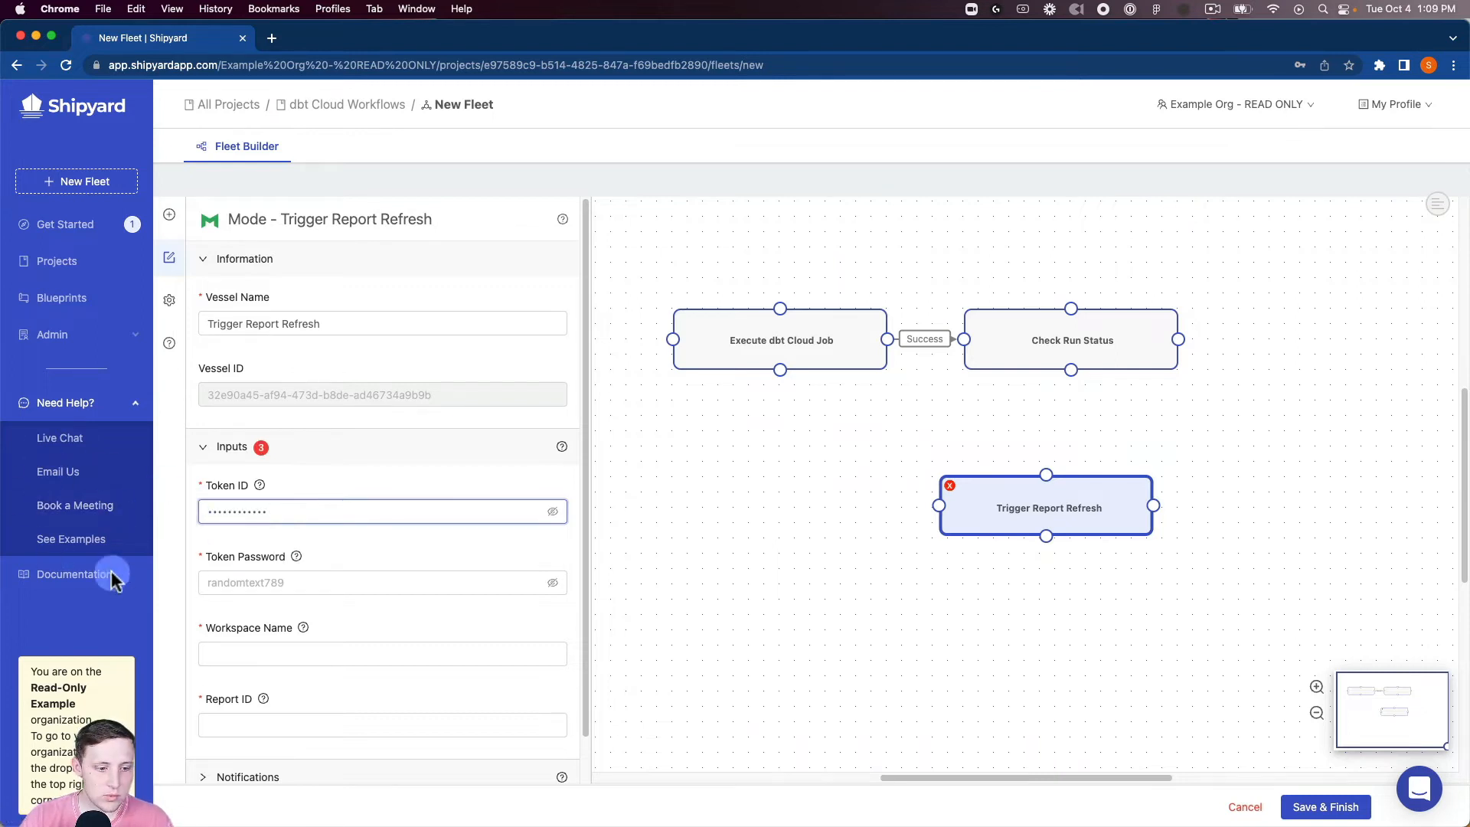
click(382, 654)
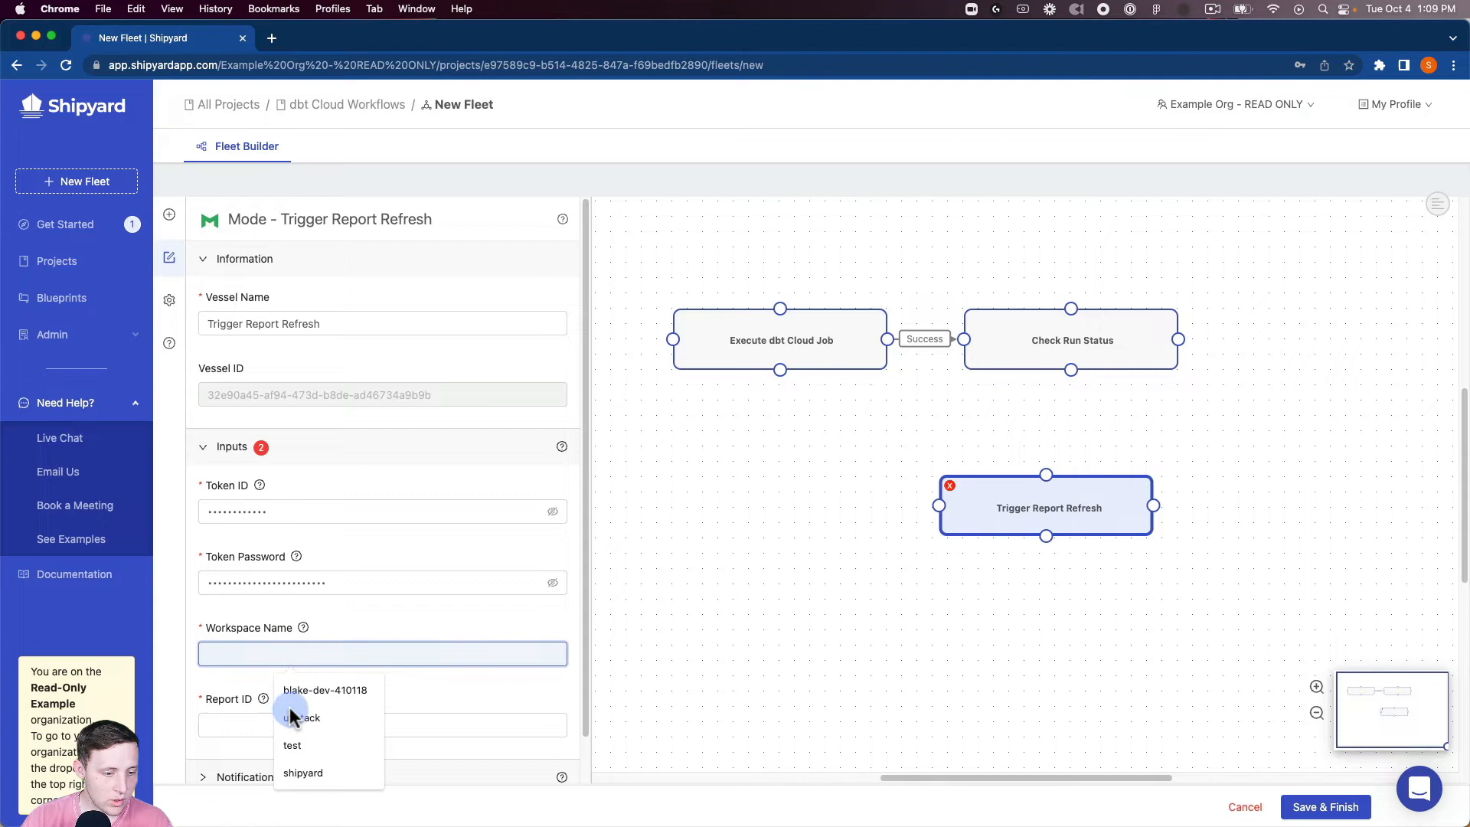
click(303, 772)
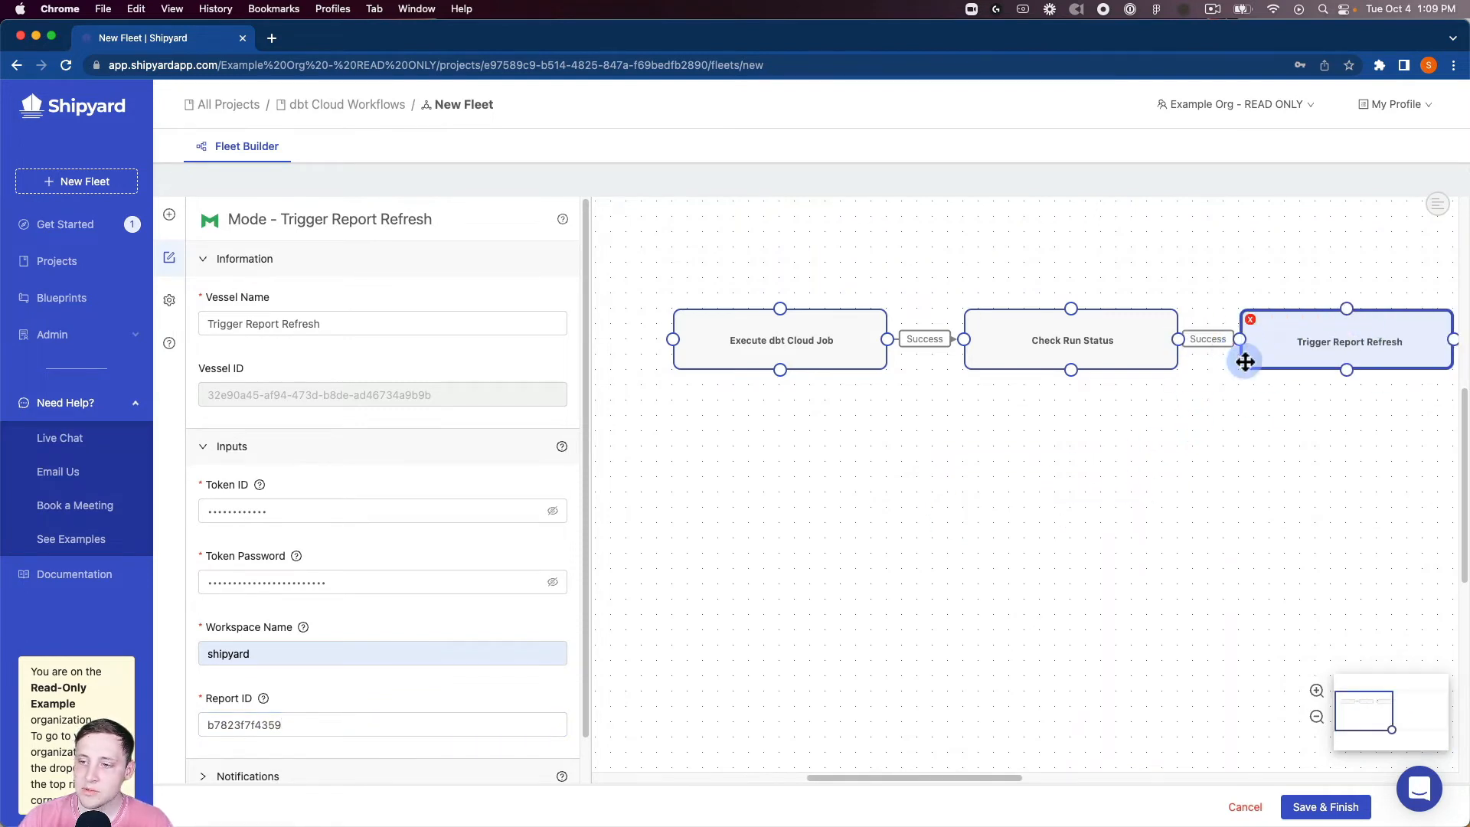
mouse_move(1253, 378)
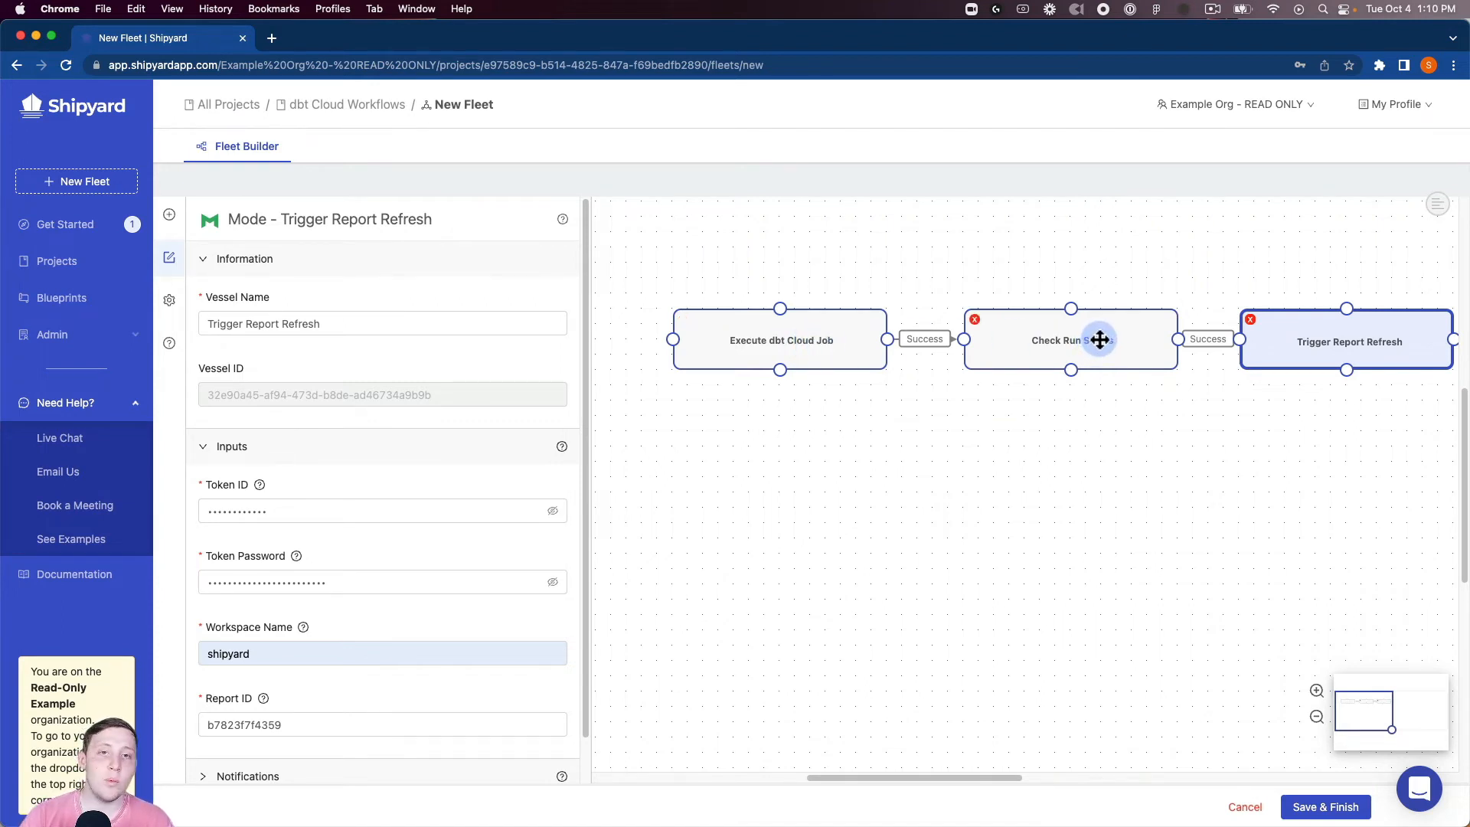
mouse_move(1292, 349)
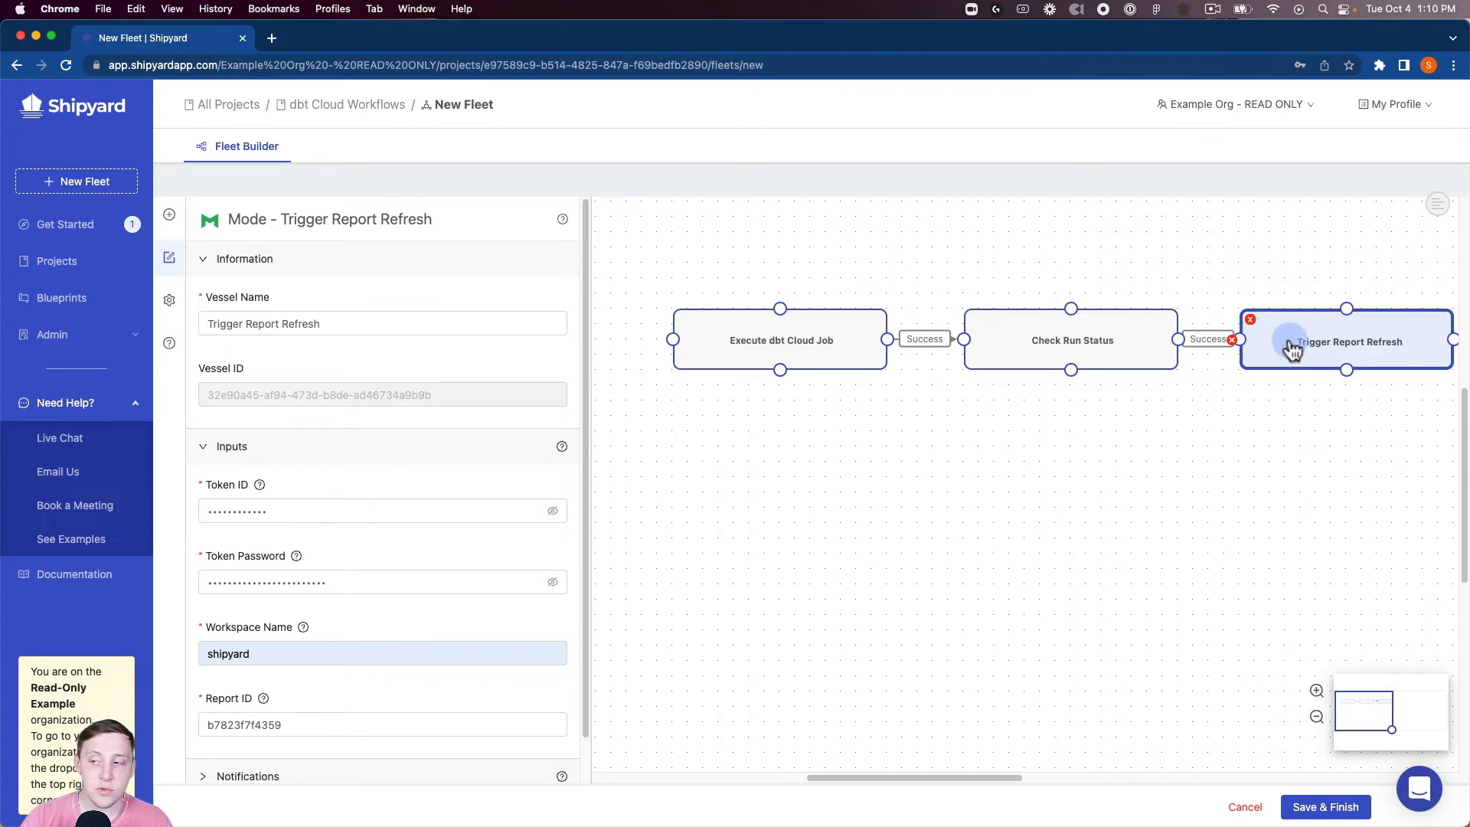
mouse_move(1033, 386)
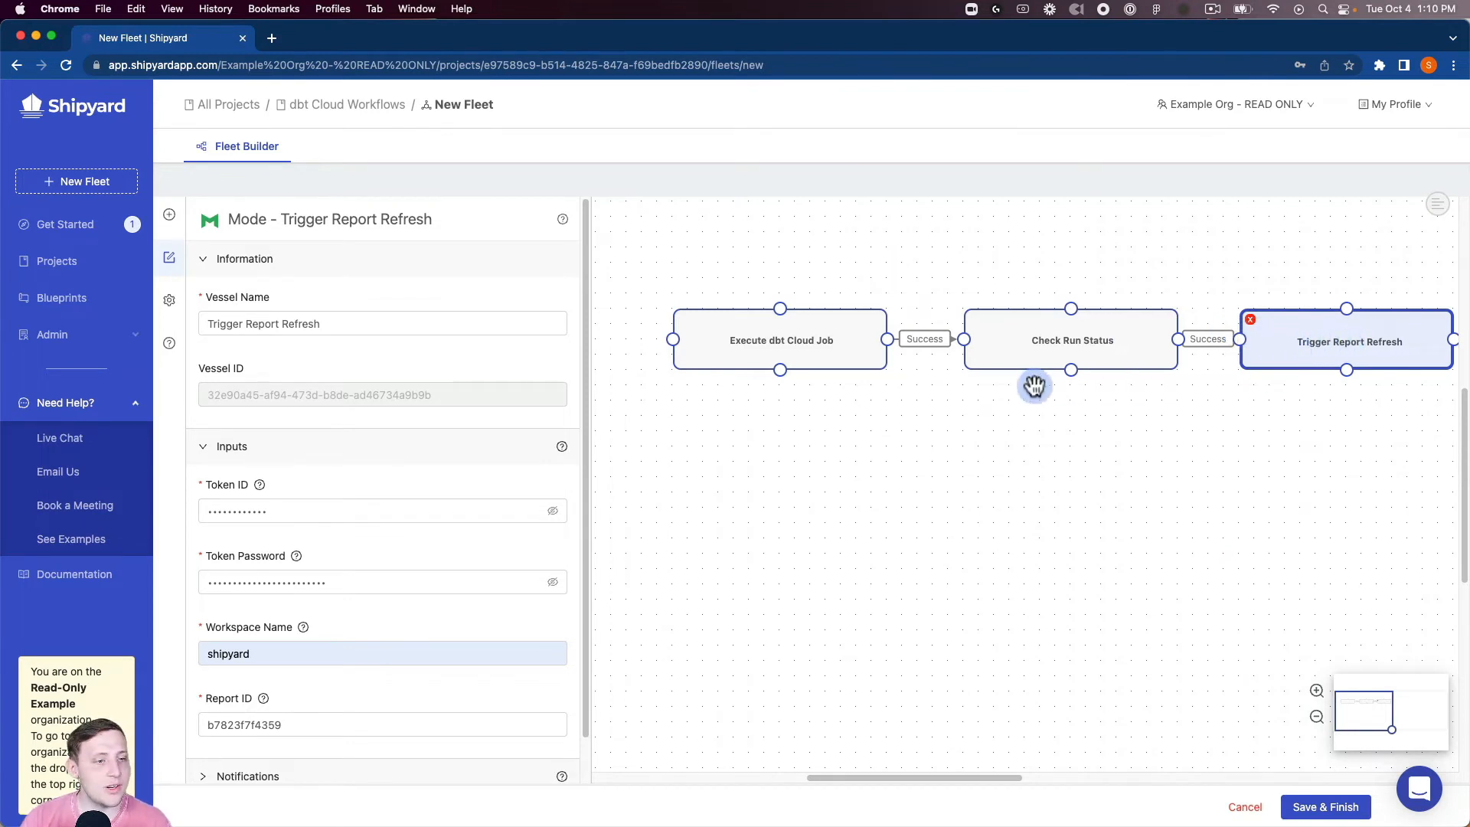
Name the fleet 'dbt Cloud -> Mode' in Fleet Settings and save it
click(169, 299)
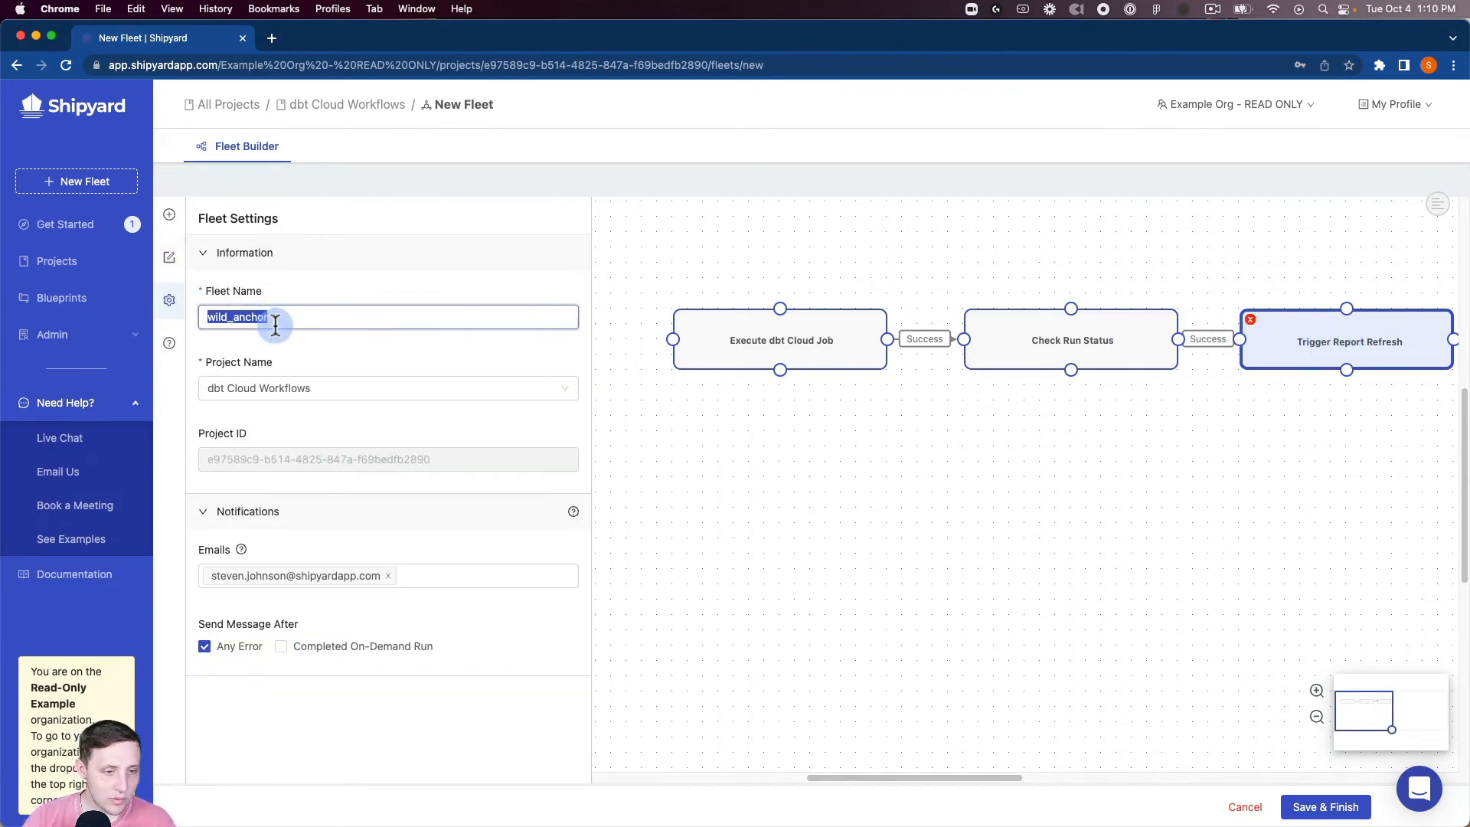
text(dbt Cloud)
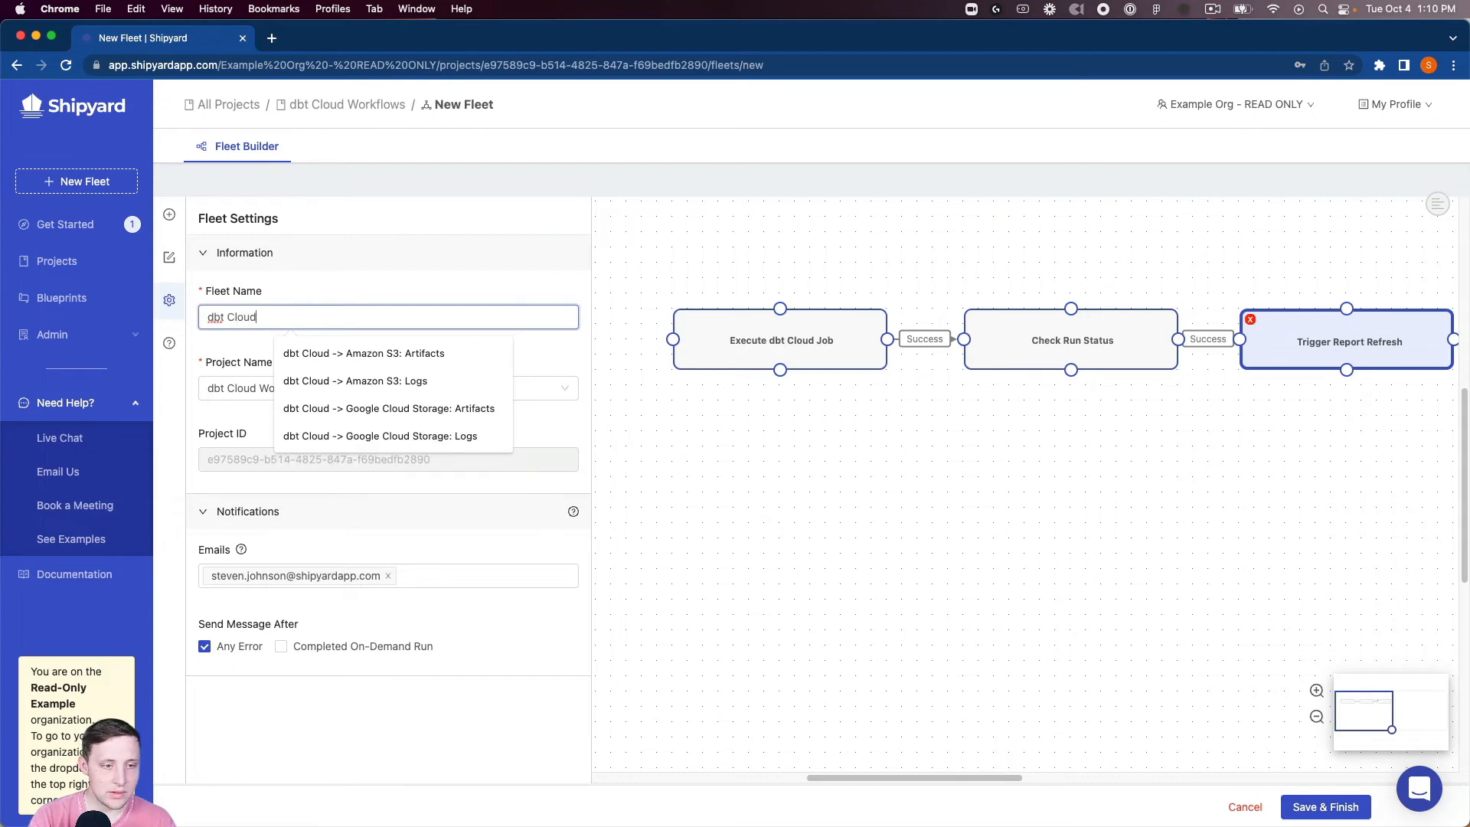
text(-> Mode)
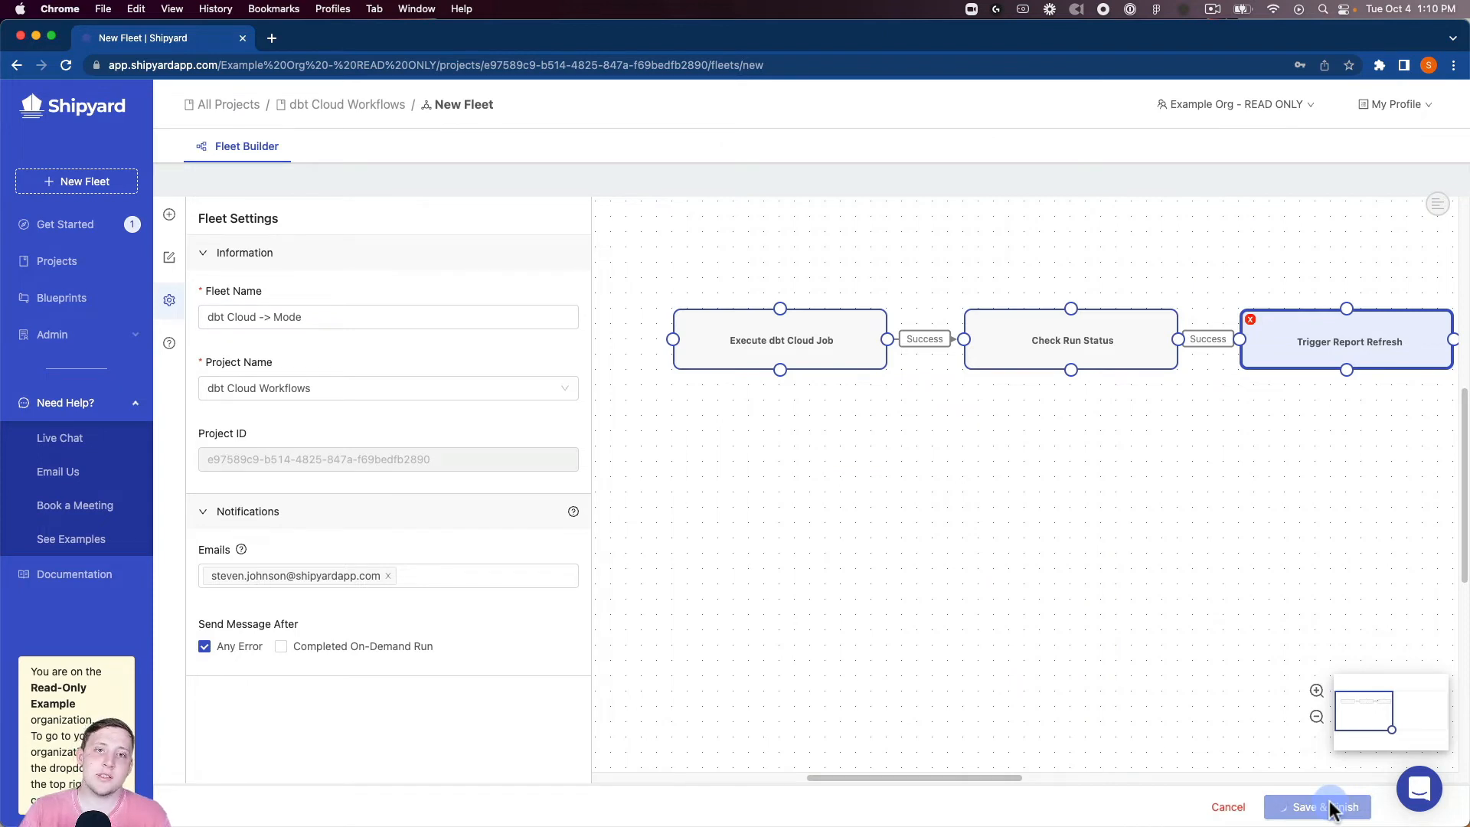
click(1318, 807)
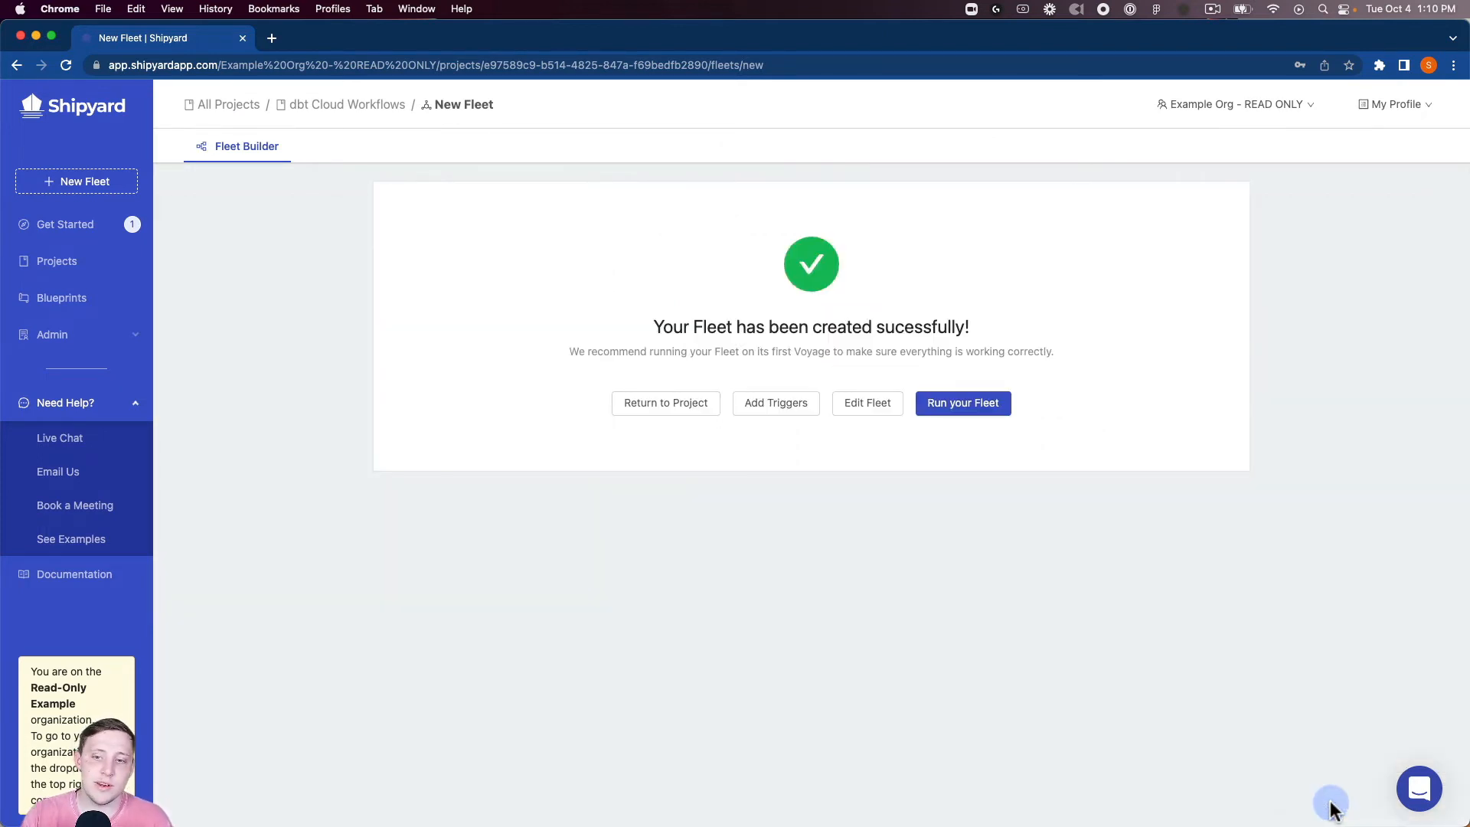
mouse_move(962, 403)
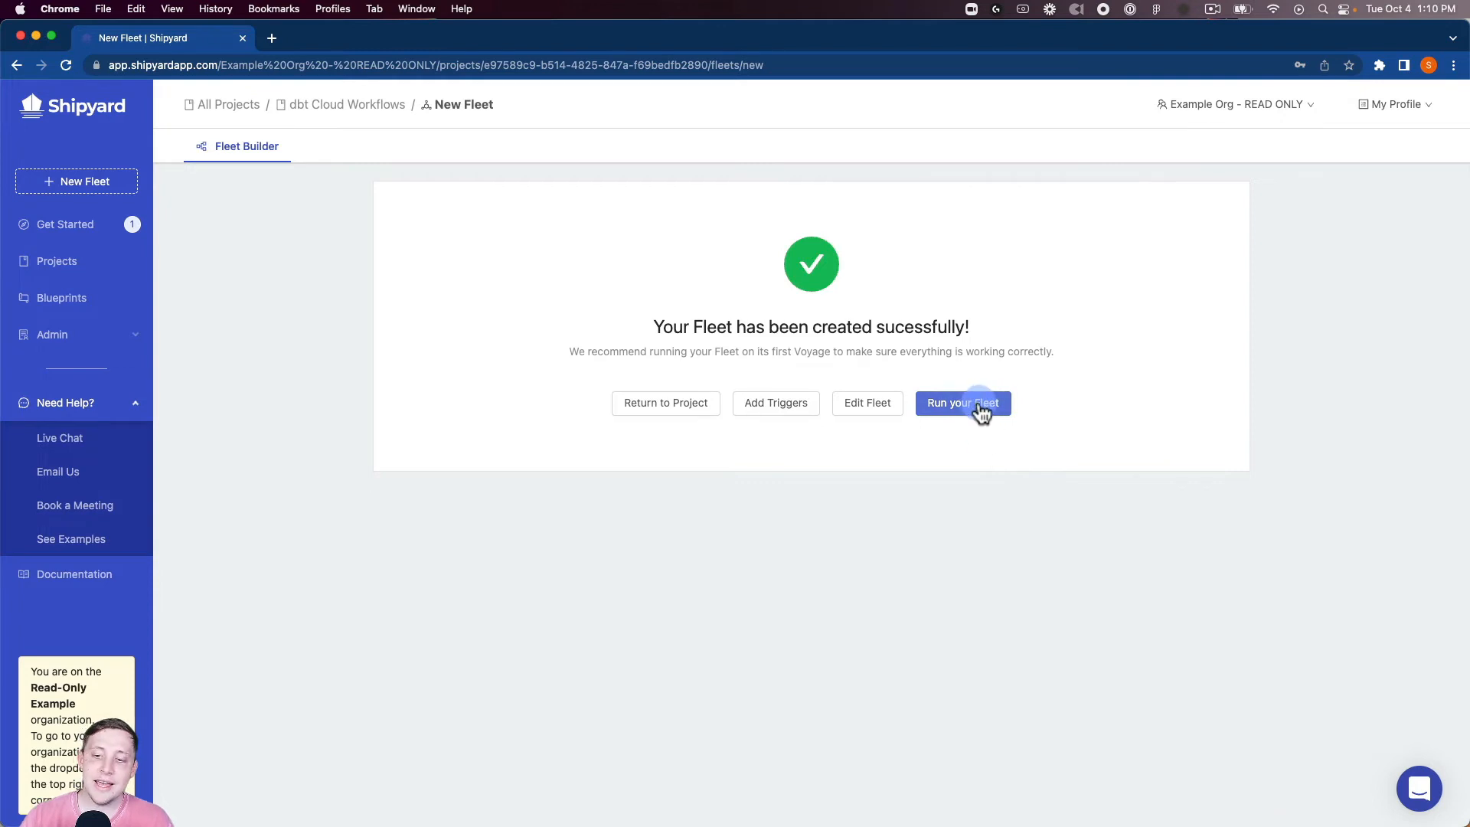
Start the fleet's first run and follow the Fleet Log down to the vessel list
click(962, 403)
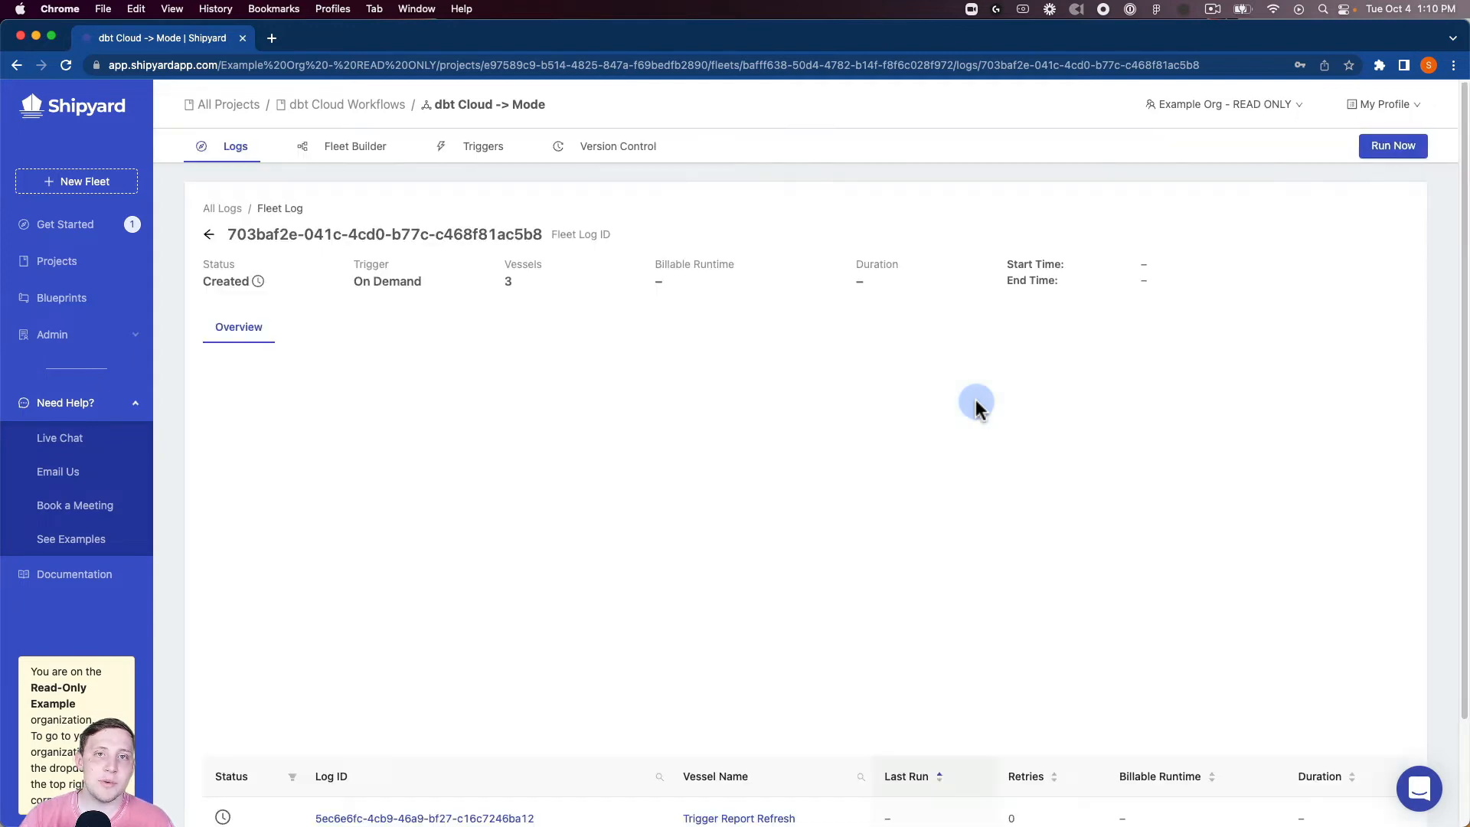
mouse_move(978, 405)
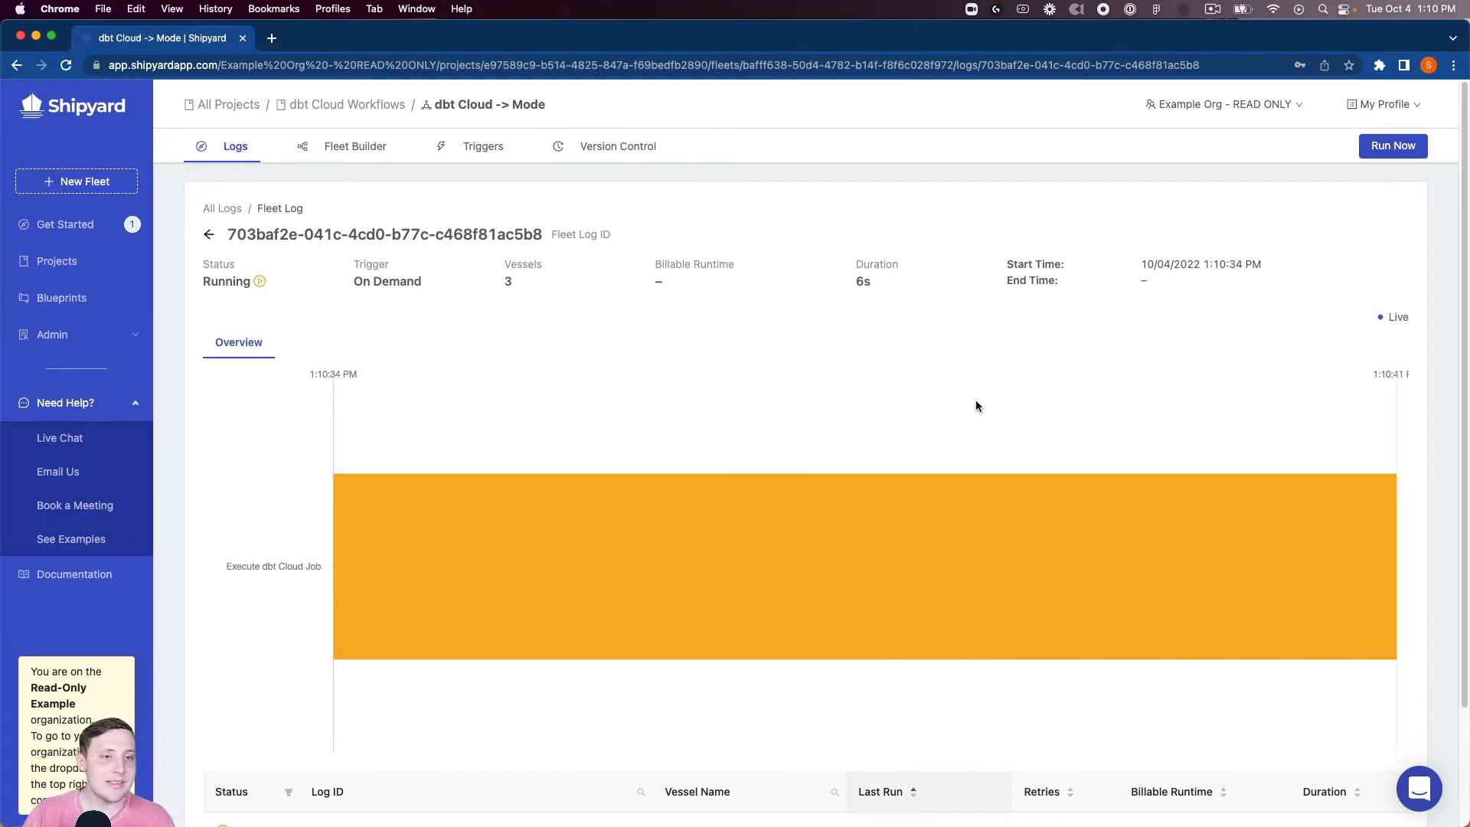
mouse_move(513, 175)
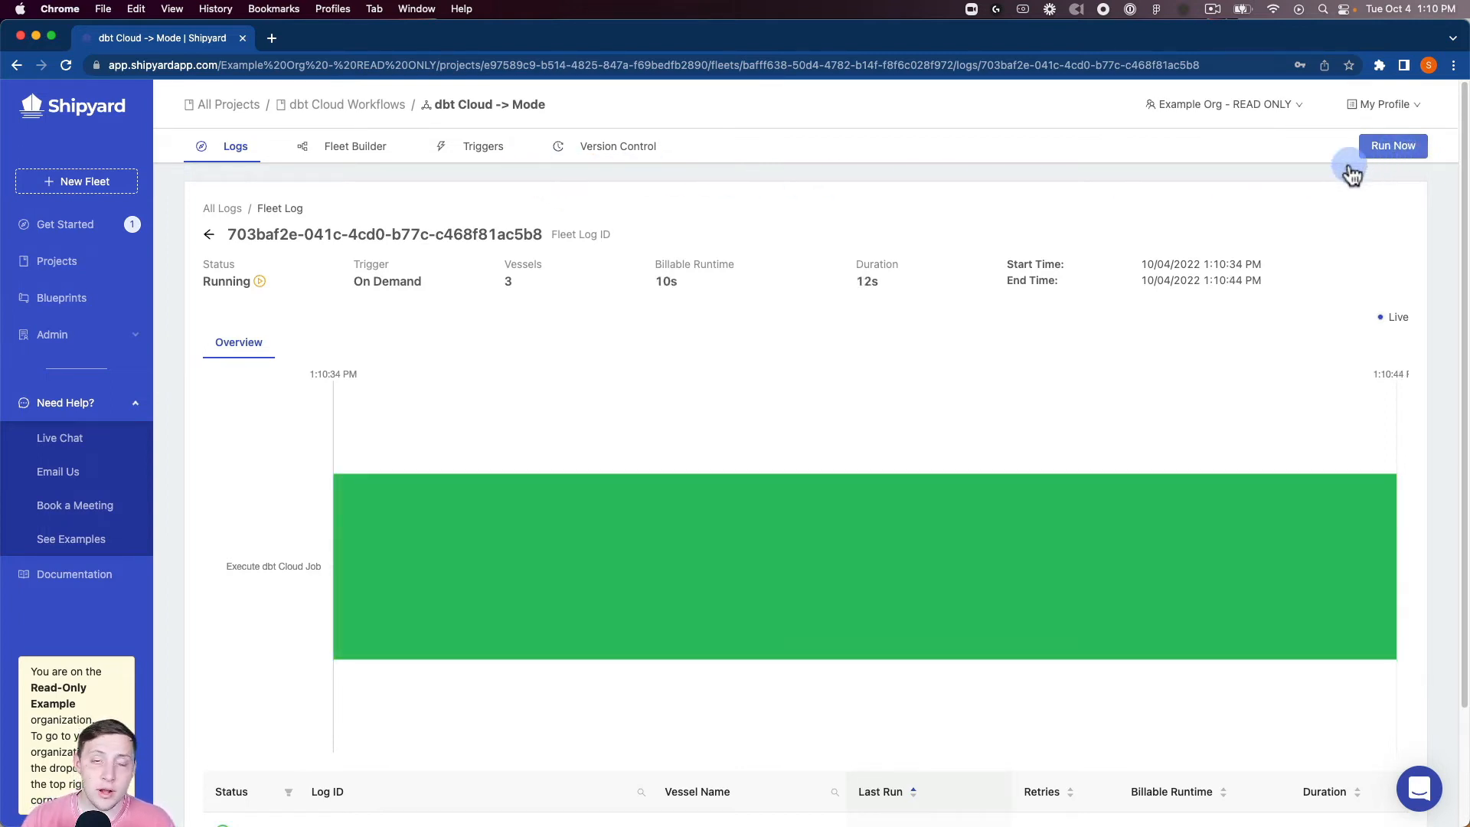
mouse_move(611, 151)
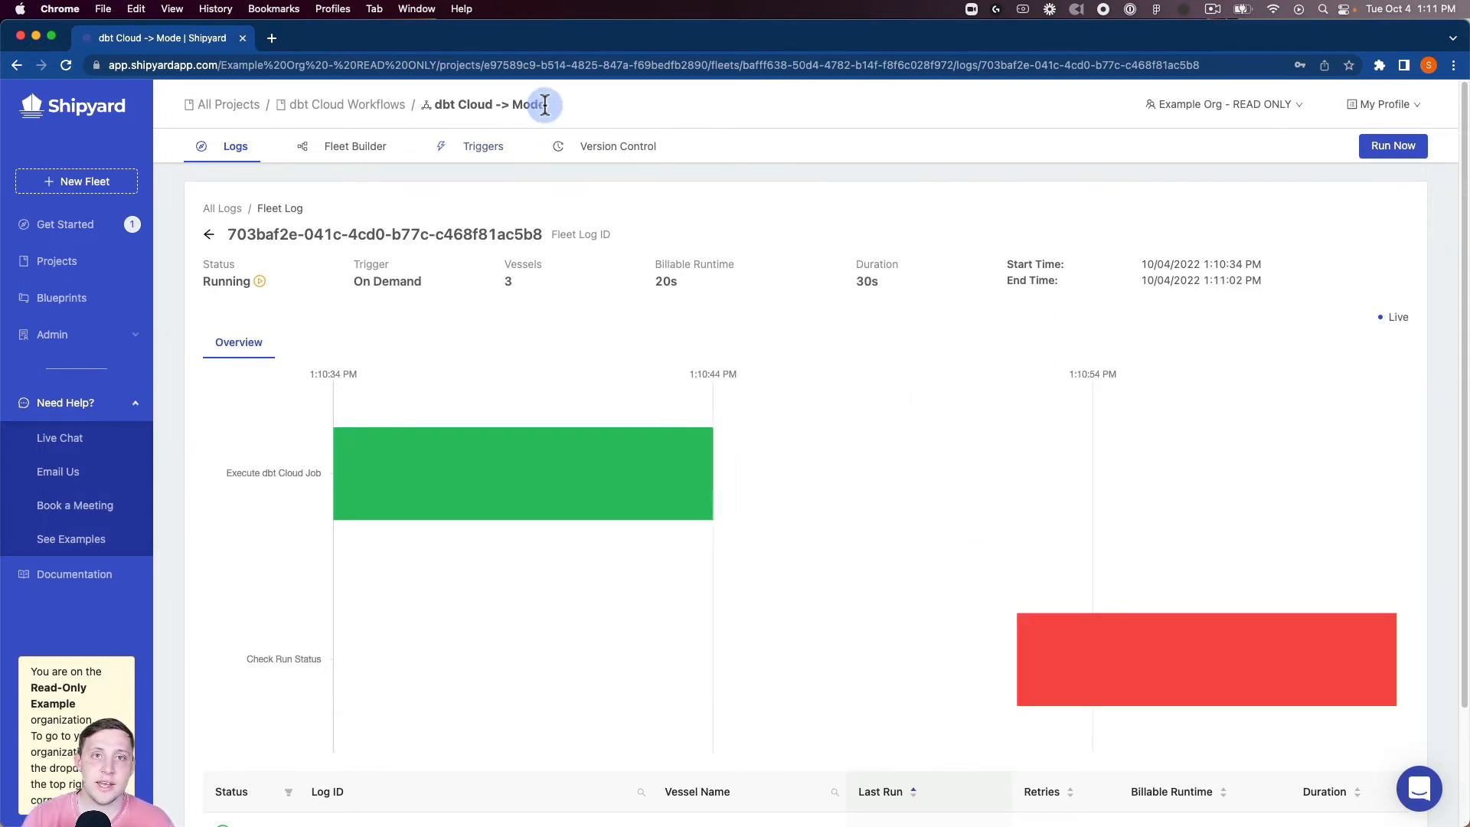
scroll(down, 3)
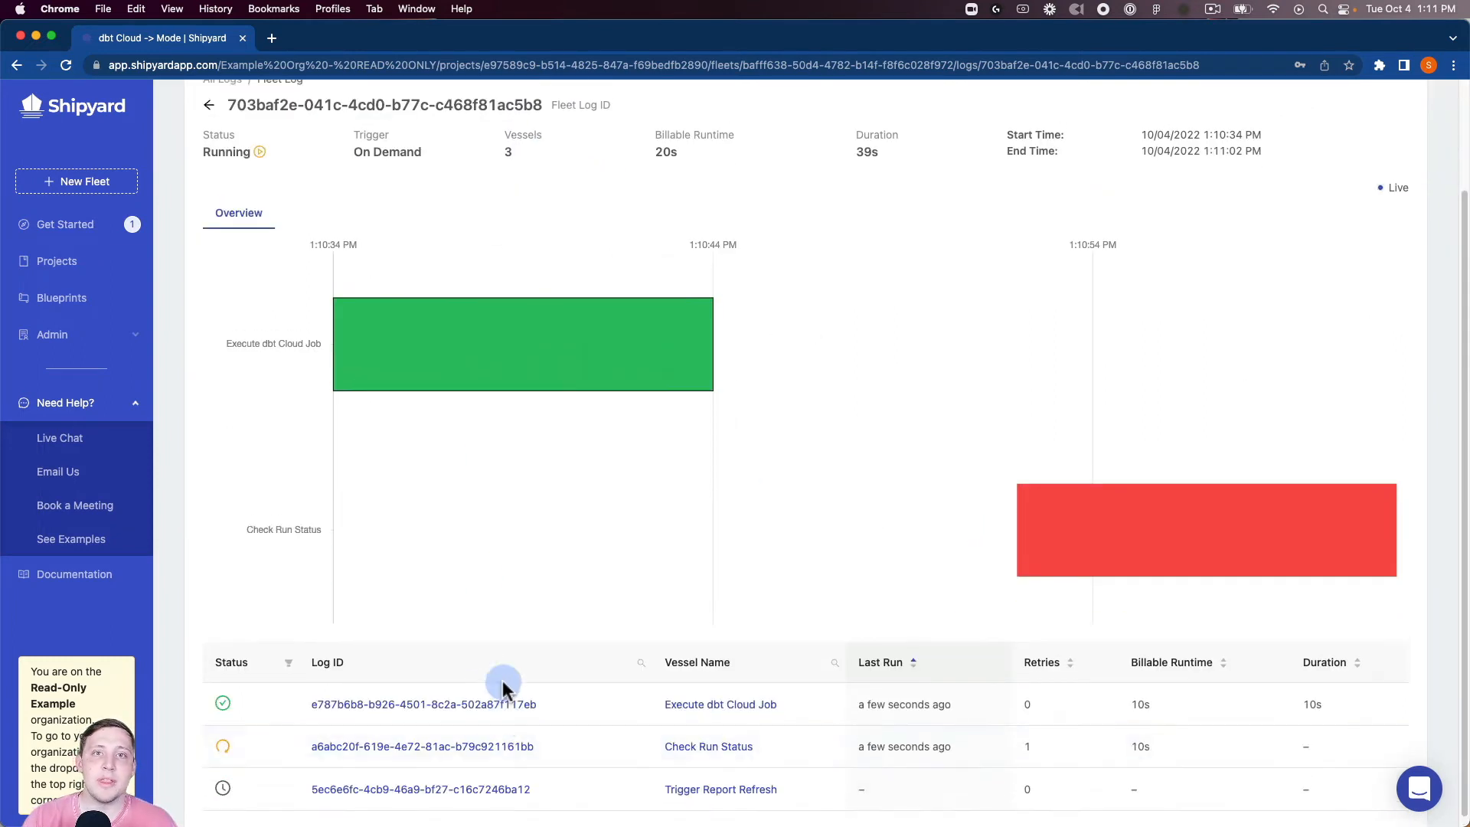
View the Execute dbt Cloud Job vessel log, then return to the completed Fleet Log
click(422, 704)
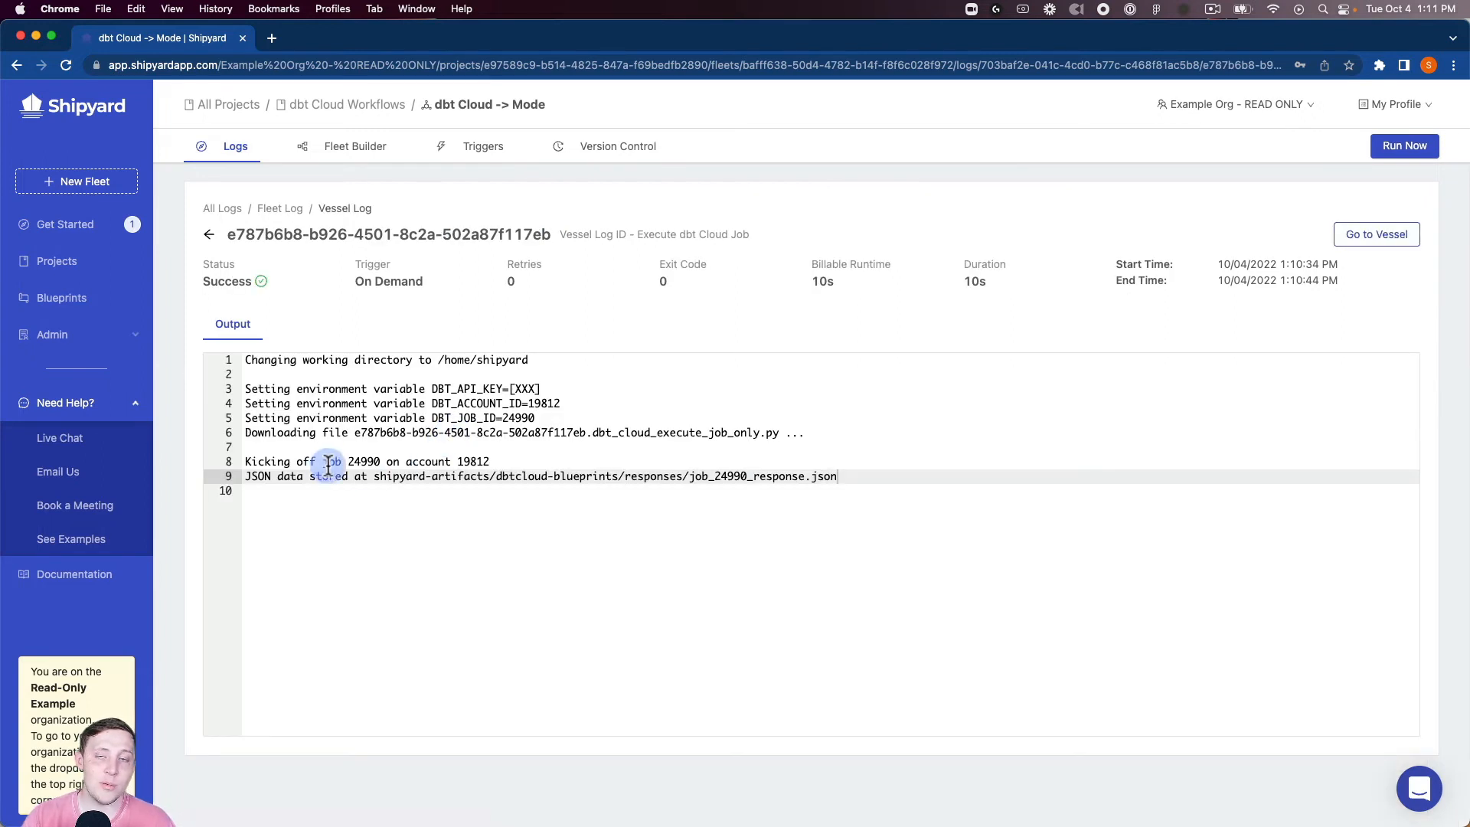
click(210, 234)
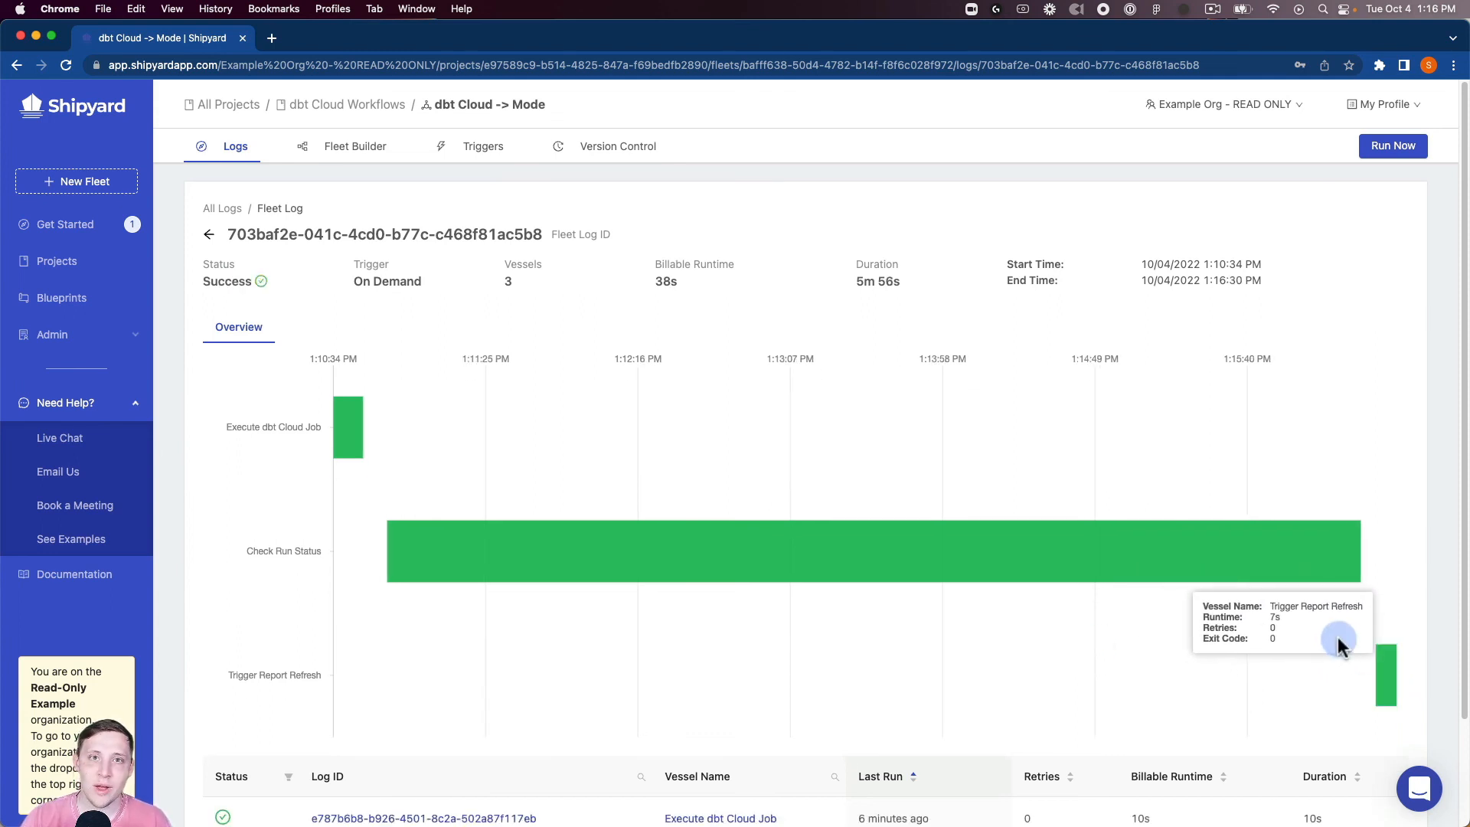
View Trigger Report Refresh's output confirming report b7823f7f4359 was triggered
click(1378, 675)
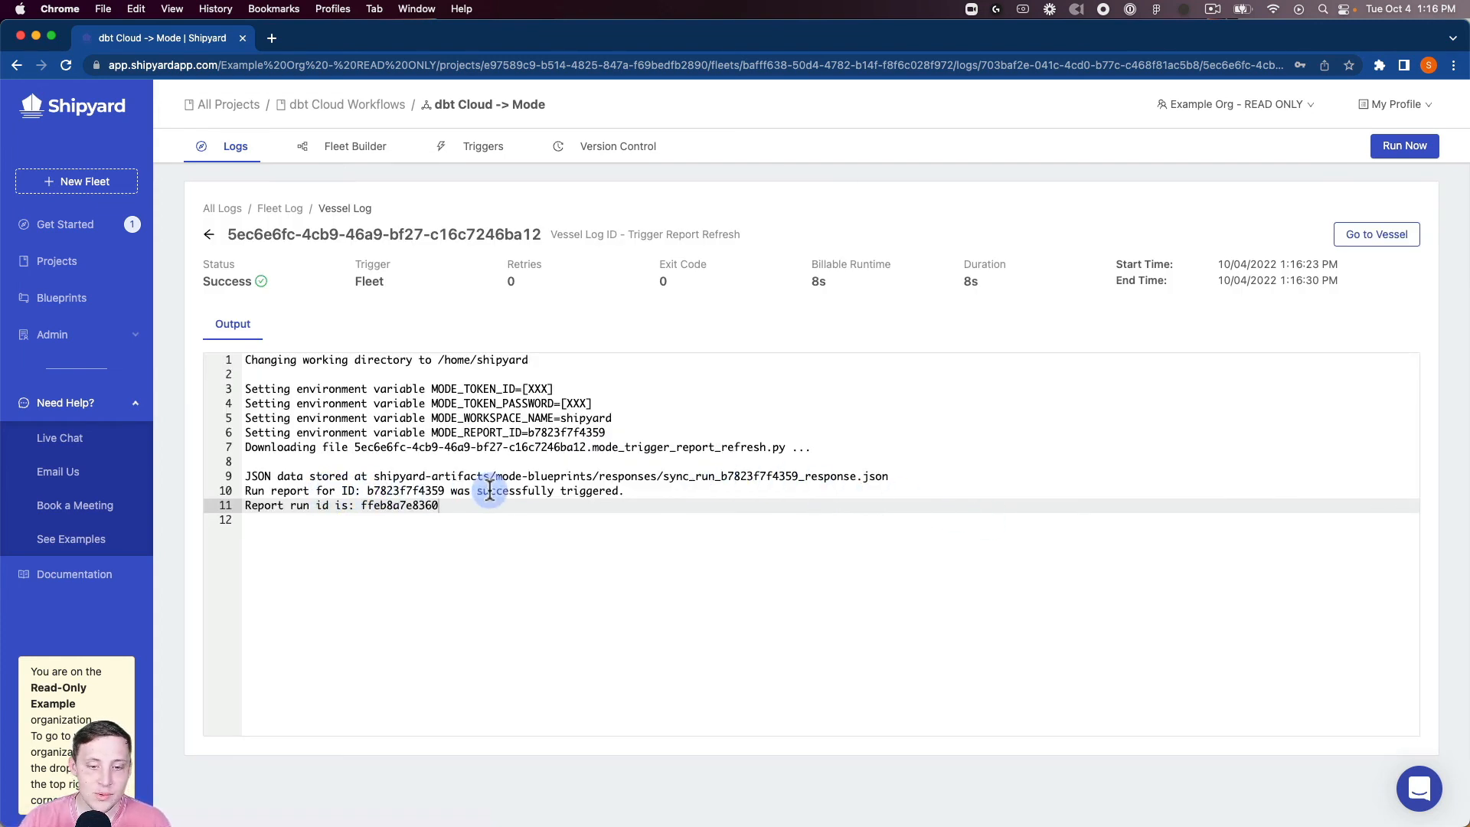
mouse_move(614, 486)
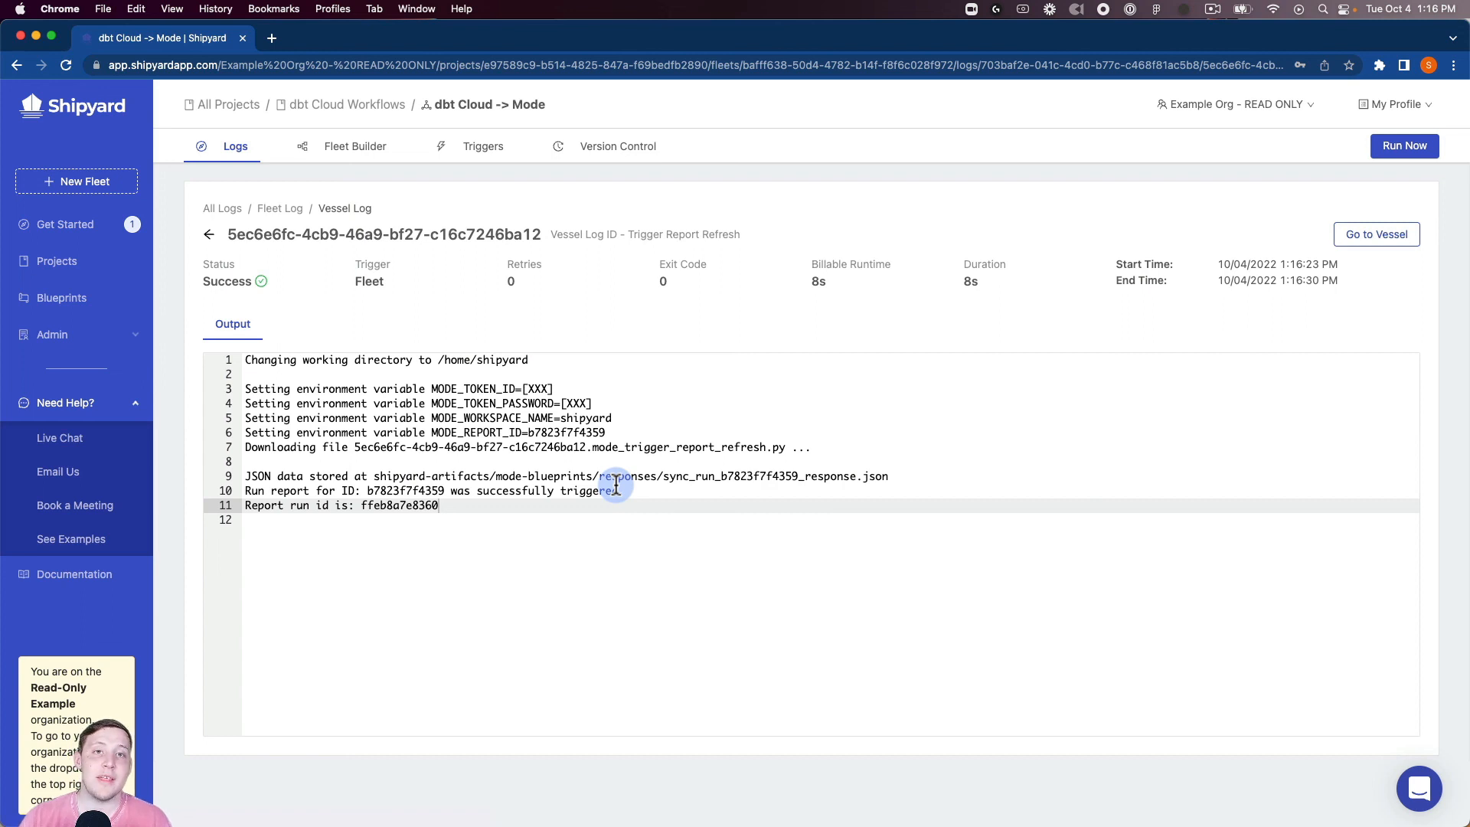